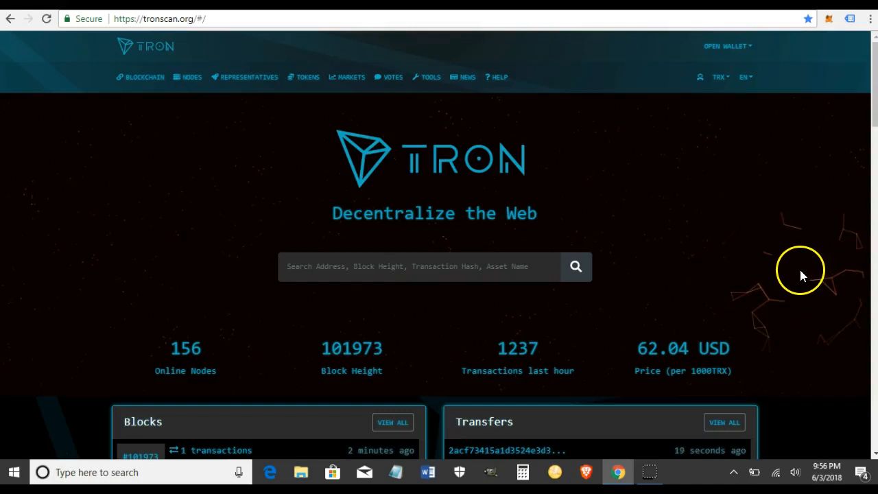
mouse_move(779, 271)
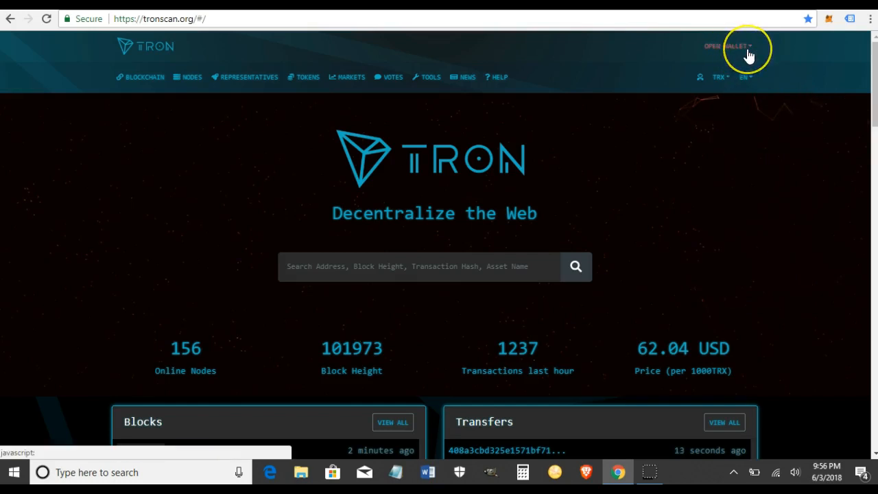
- Show the Open Wallet options: private key, keystore file, and create wallet
left_click(726, 46)
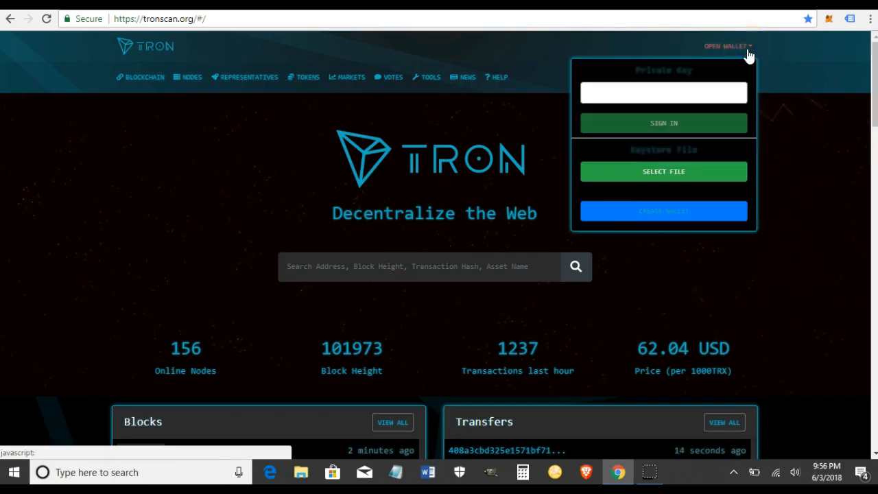
mouse_move(663, 210)
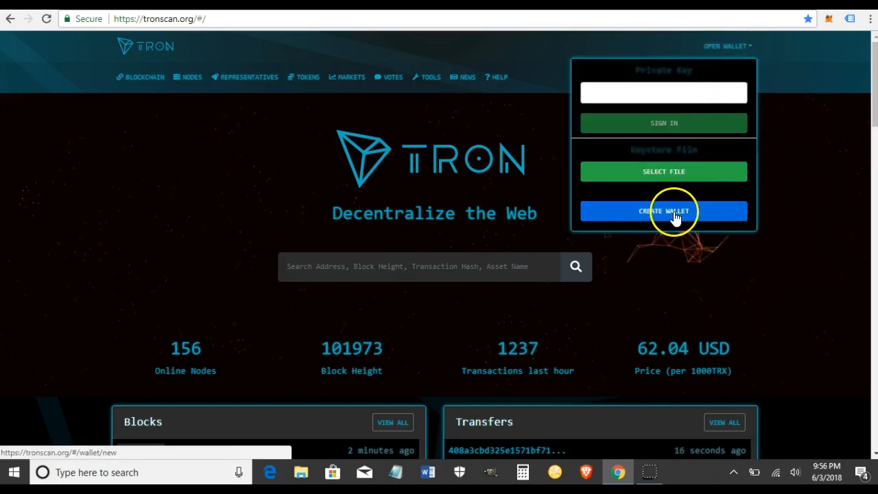
- Start creating a new wallet and enter a strong password to reach the keystore step
left_click(663, 210)
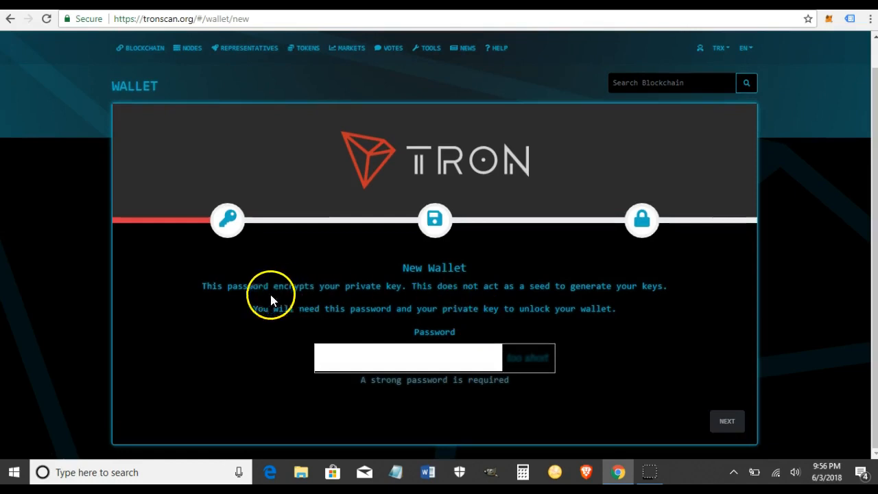
mouse_move(375, 296)
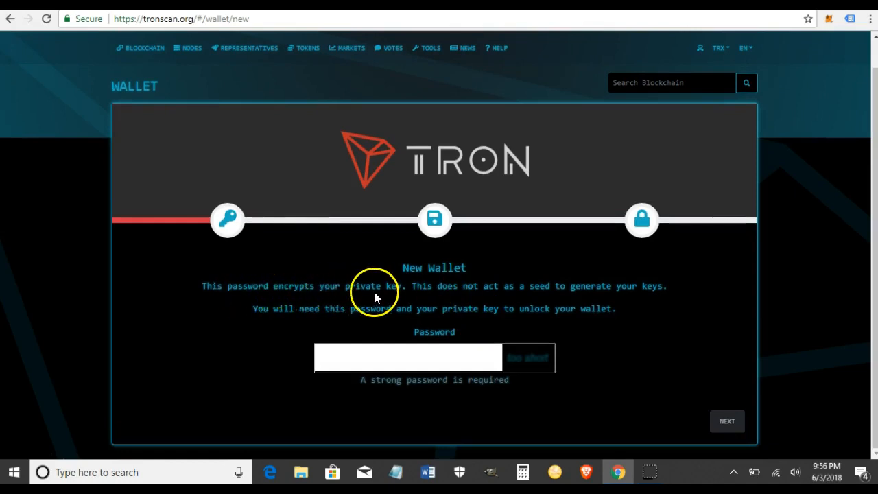
mouse_move(458, 300)
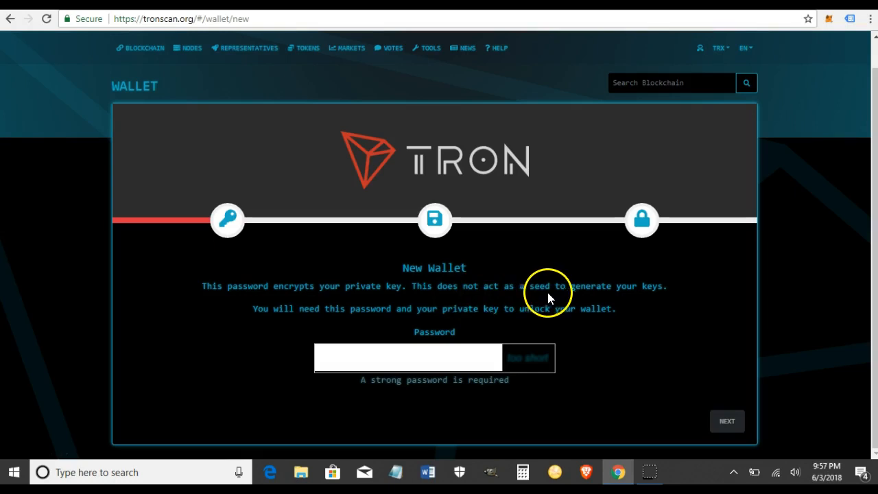
mouse_move(312, 323)
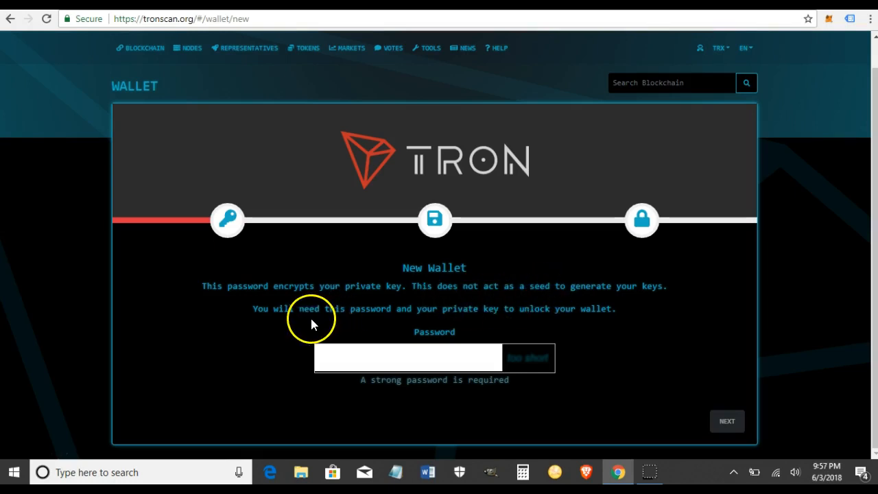
mouse_move(501, 323)
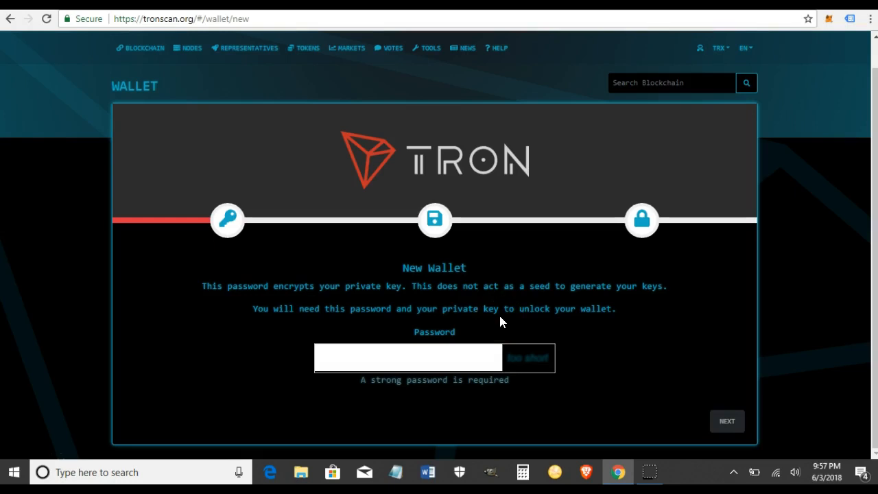
left_click(407, 358)
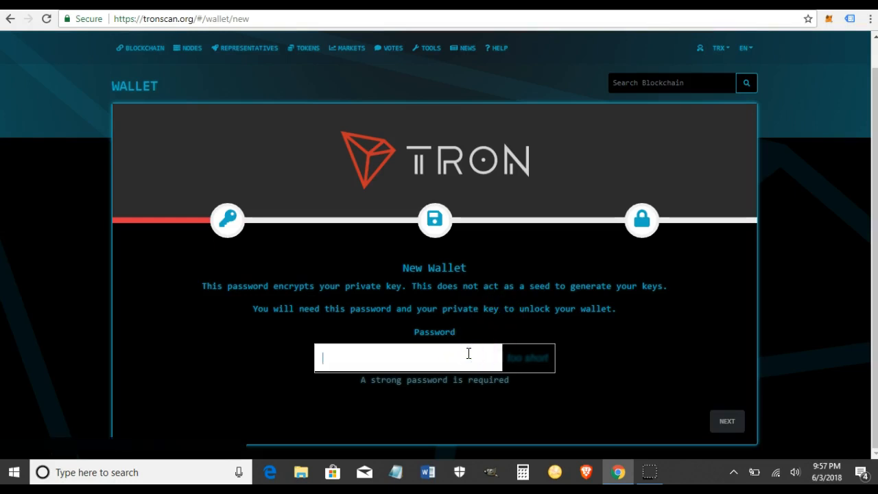
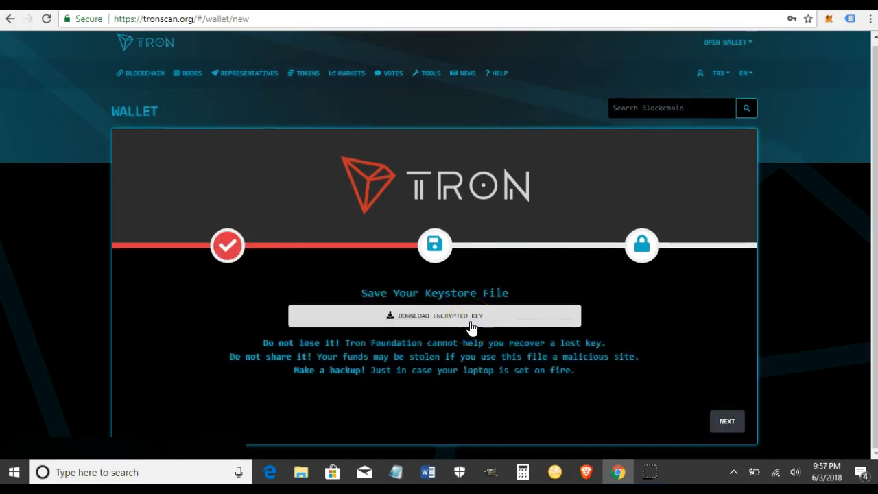
- Download the encrypted keystore file and choose Never on Chrome's save-password prompt
left_click(433, 315)
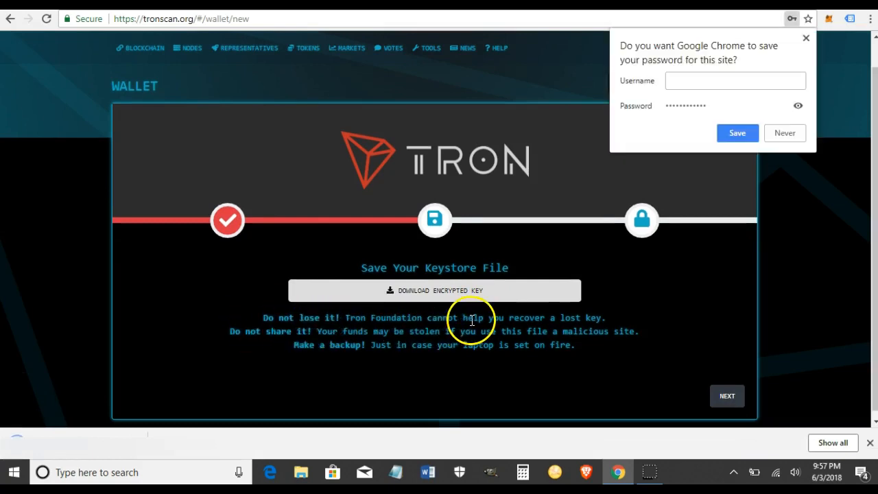
mouse_move(580, 320)
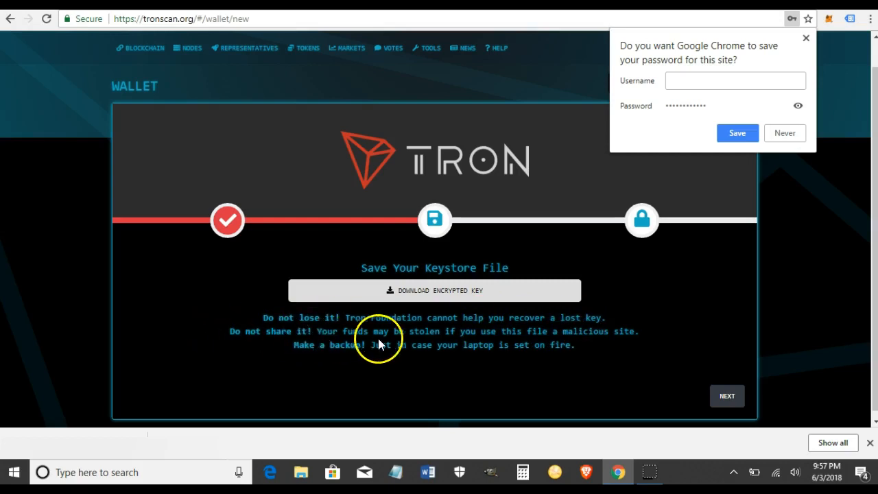
mouse_move(566, 336)
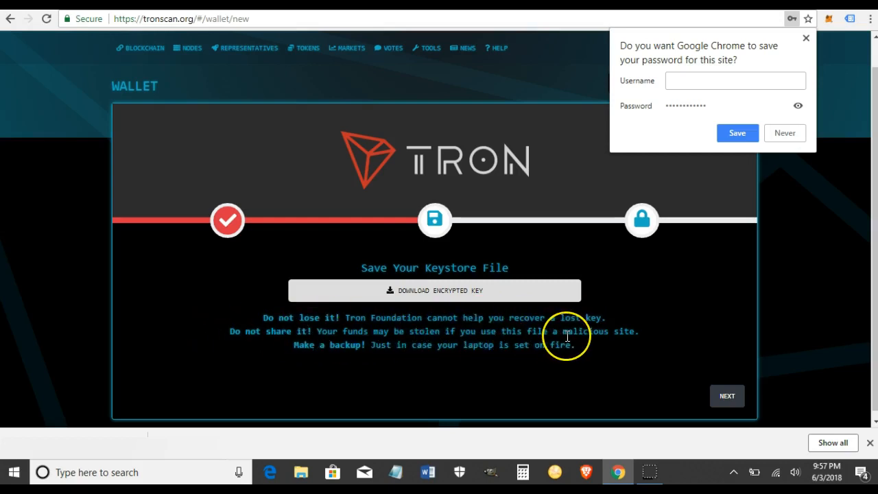
mouse_move(317, 344)
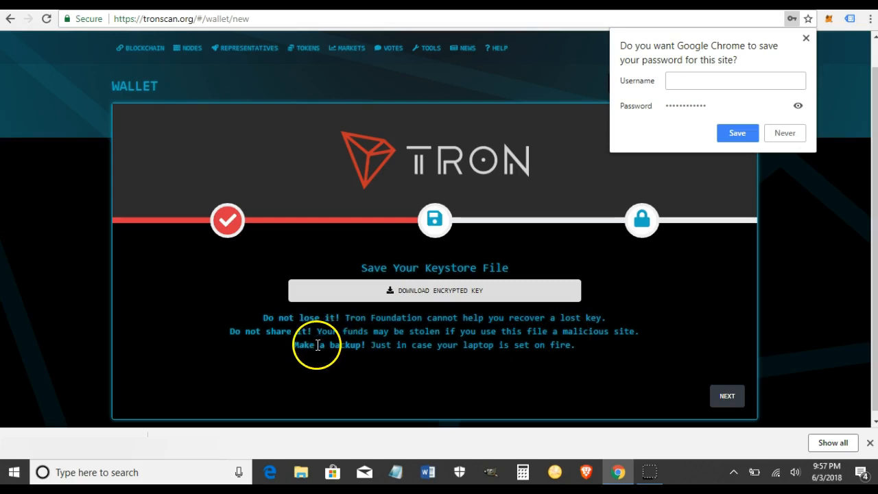
mouse_move(436, 350)
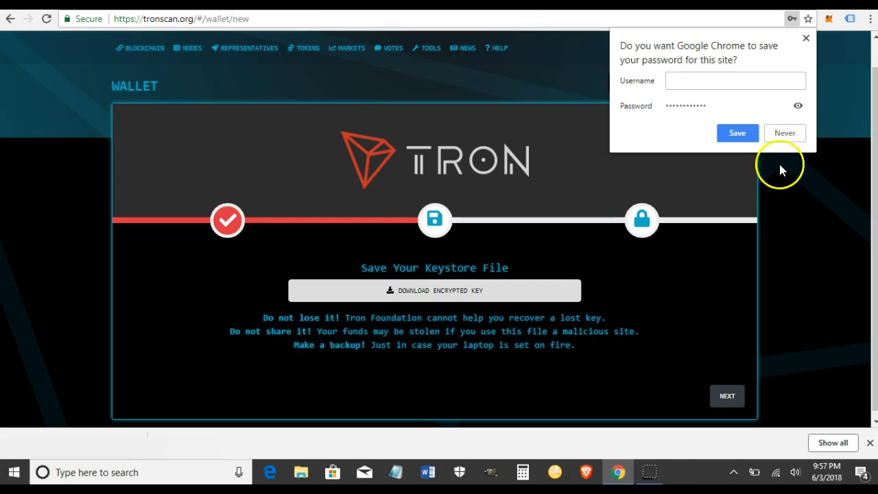
left_click(785, 133)
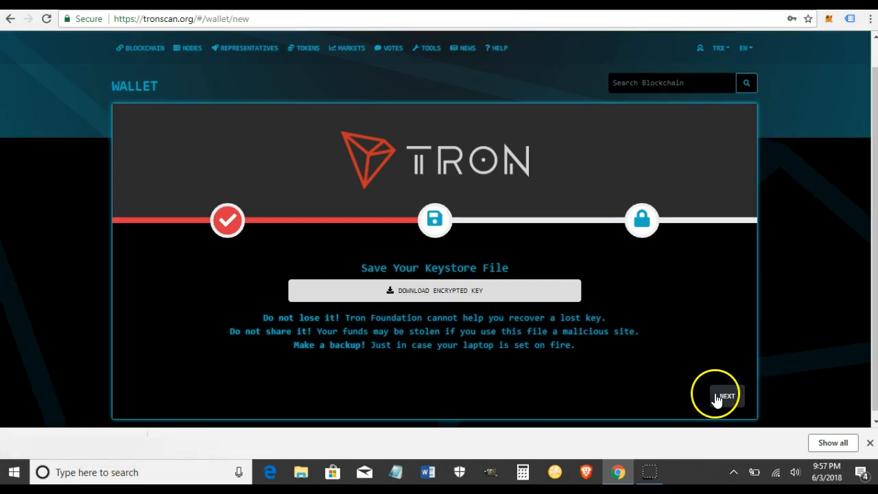
- Copy the new wallet's private key and paste it into a blank Notepad note
left_click(725, 396)
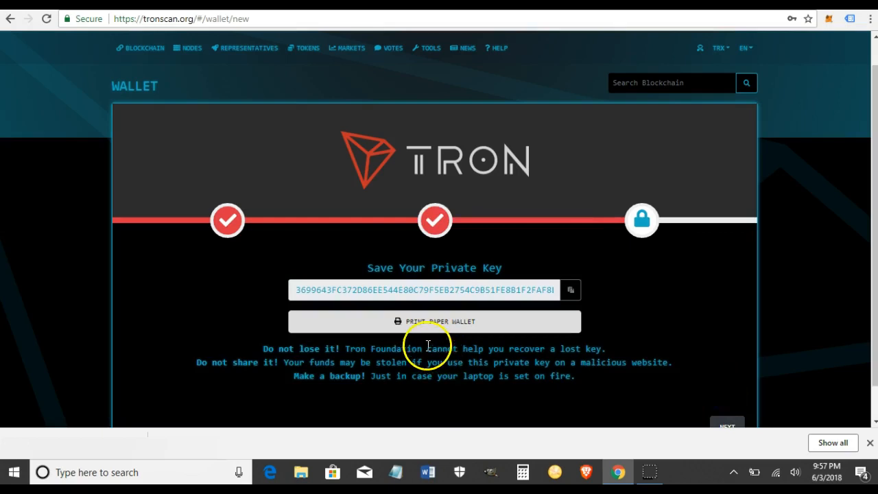
left_click(570, 289)
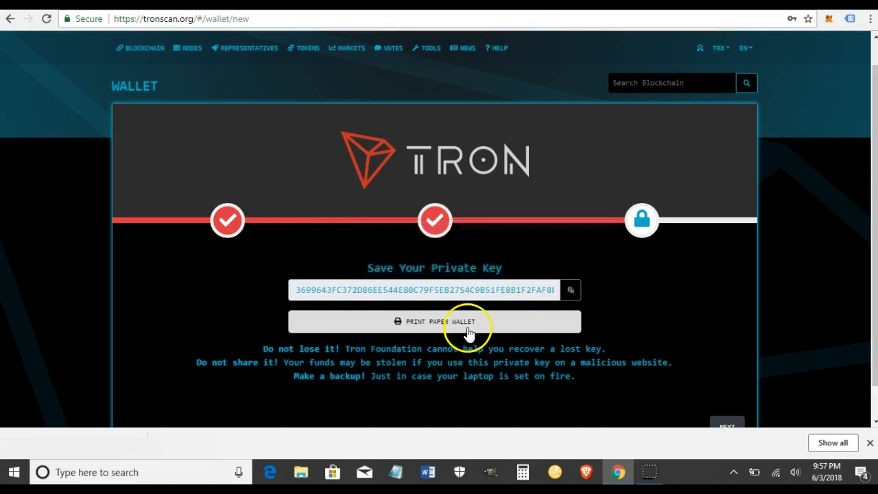
mouse_move(396, 471)
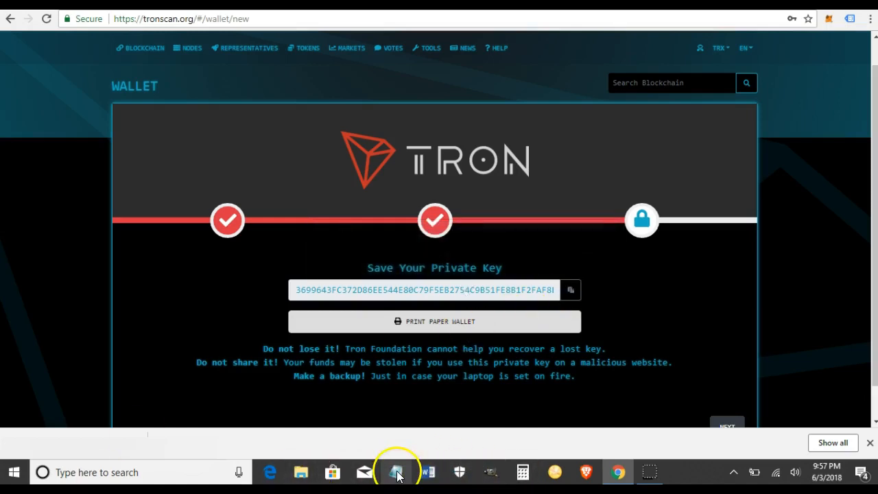
left_click(395, 471)
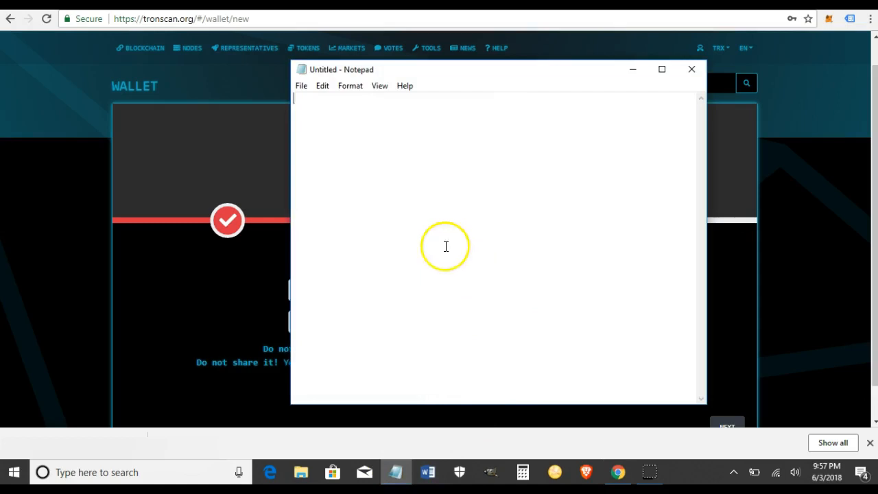
right_click(445, 247)
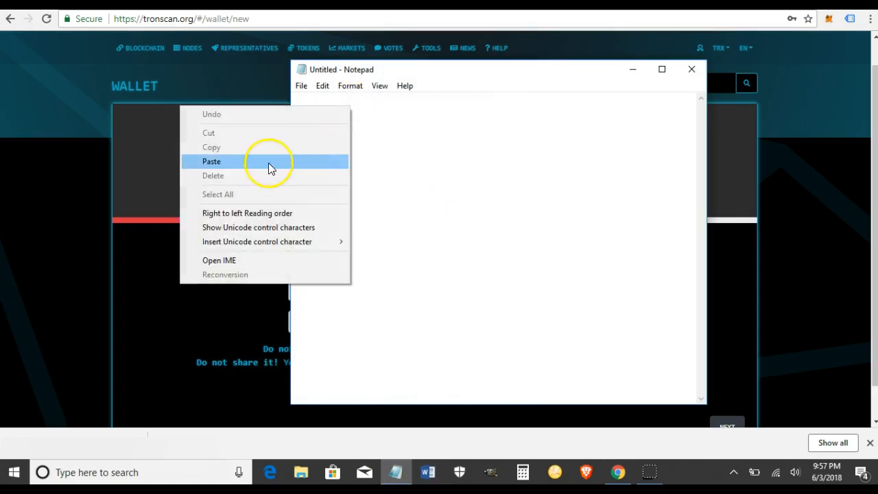
left_click(211, 161)
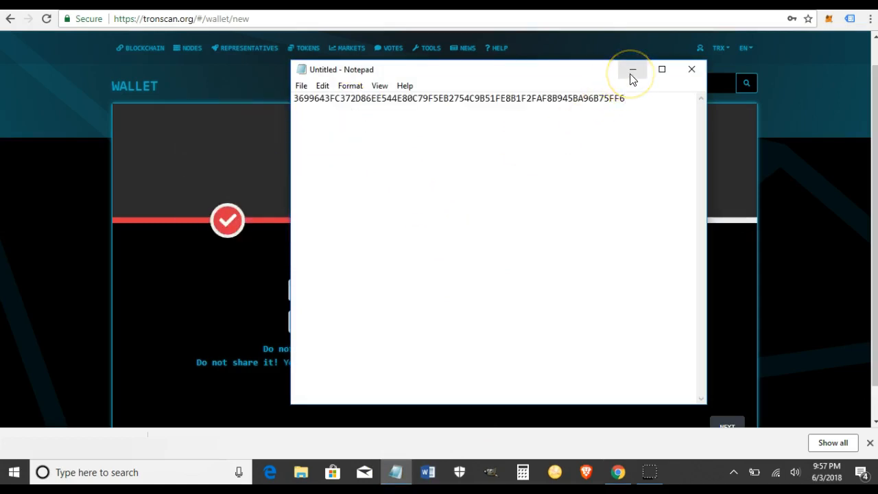
- Finish the Save Your Private Key step to reach the wallet-ready confirmation
left_click(631, 69)
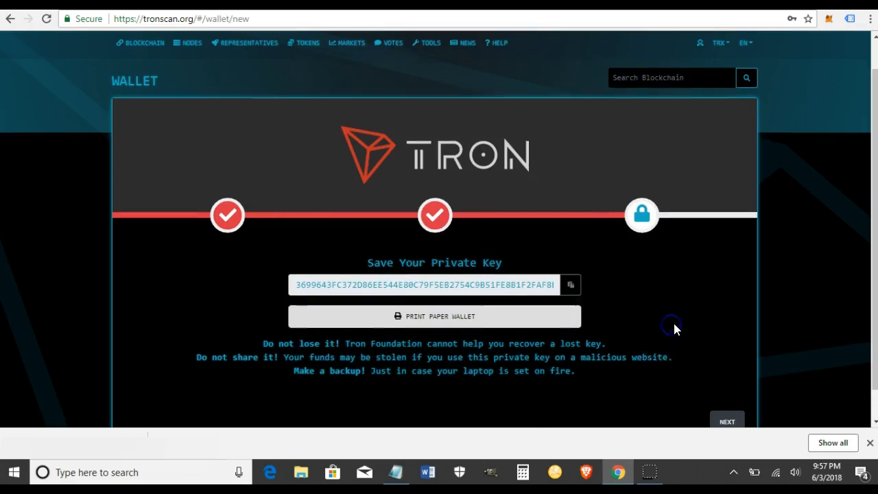
left_click(726, 421)
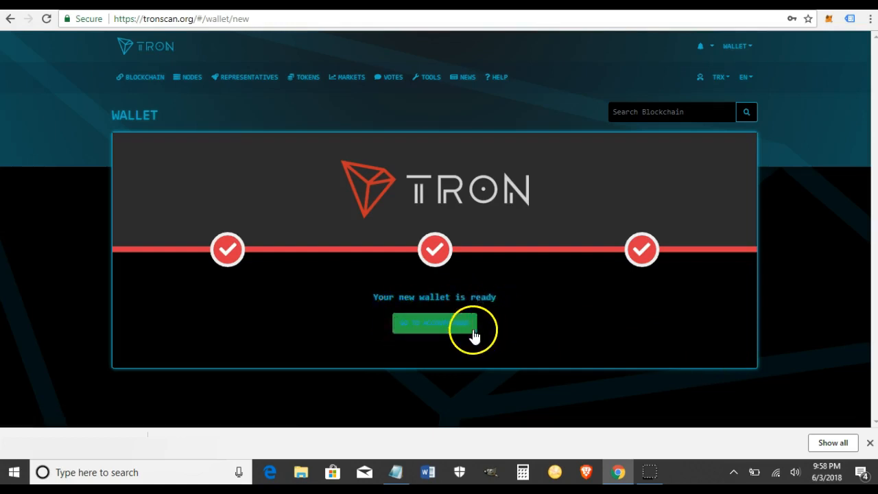
mouse_move(870, 444)
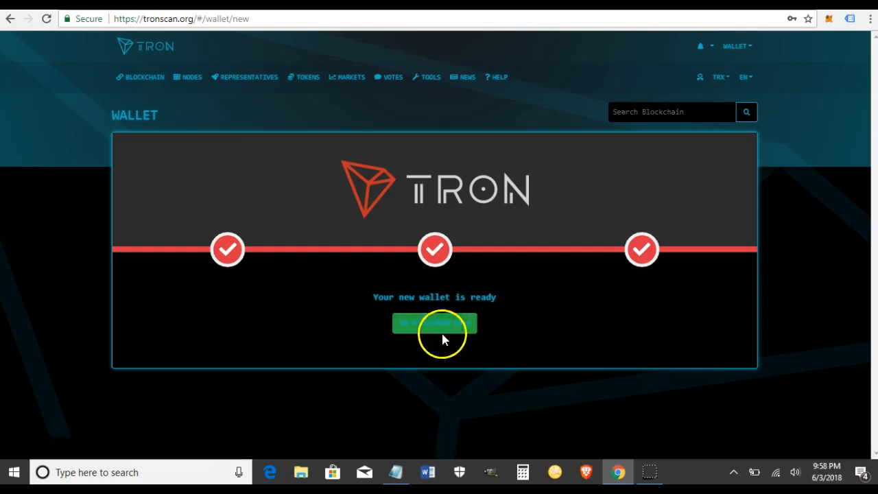
- View the new account page, scrolling through its zero balance, empty tokens and transfers
left_click(434, 323)
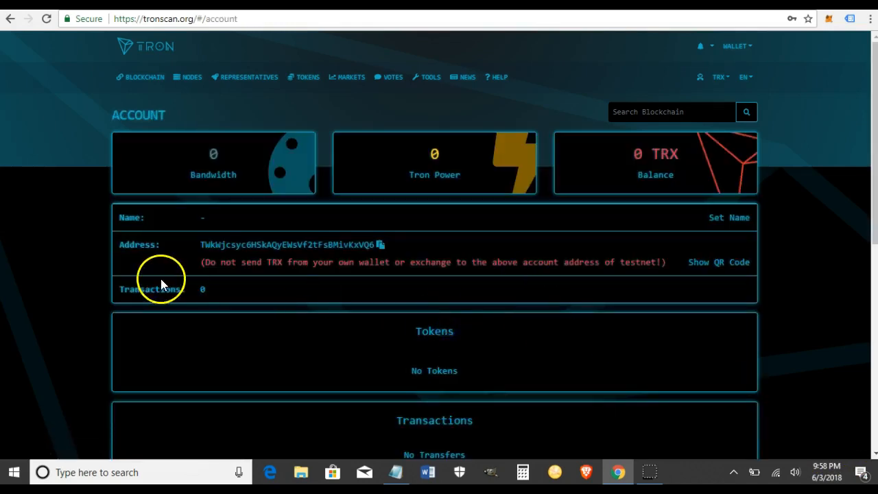
mouse_move(144, 274)
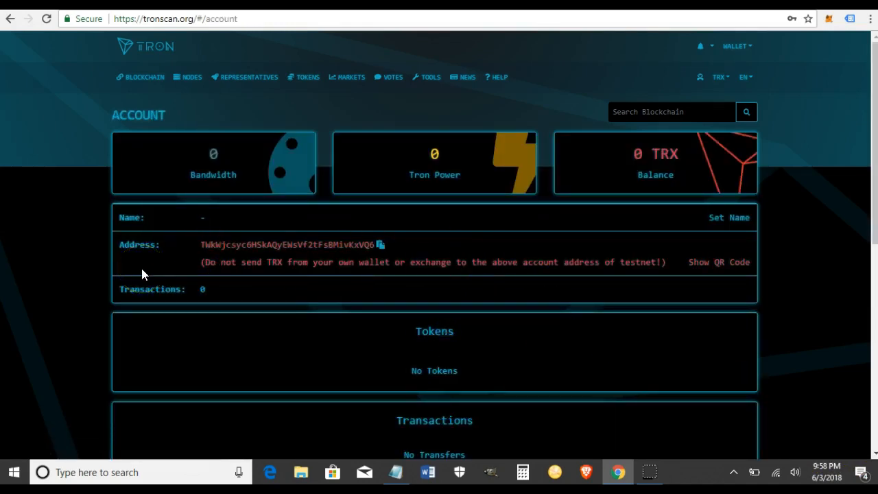
mouse_move(140, 242)
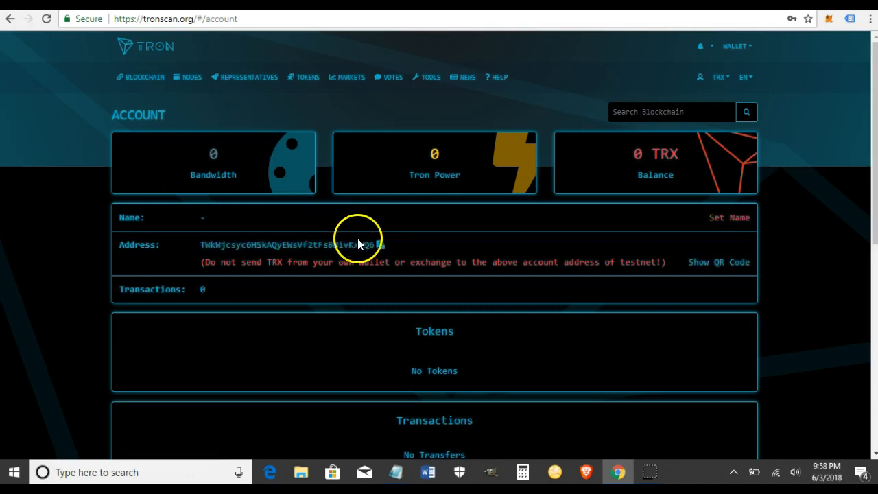
mouse_move(323, 244)
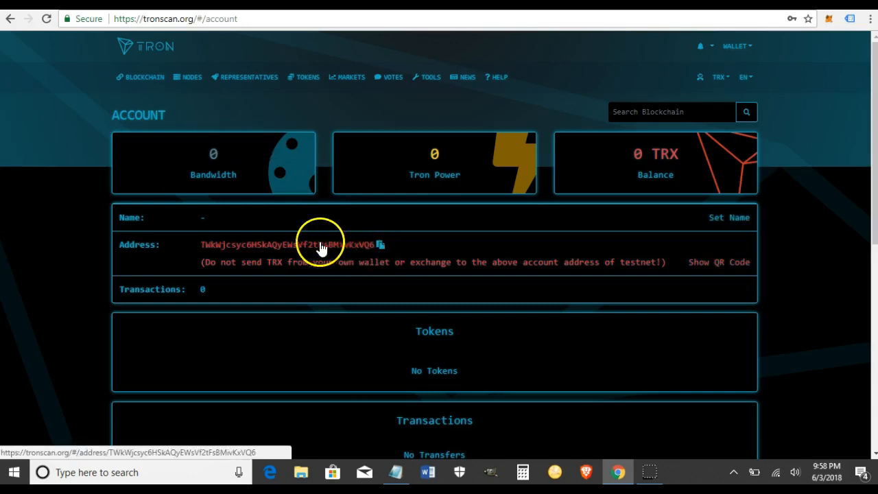
mouse_move(231, 280)
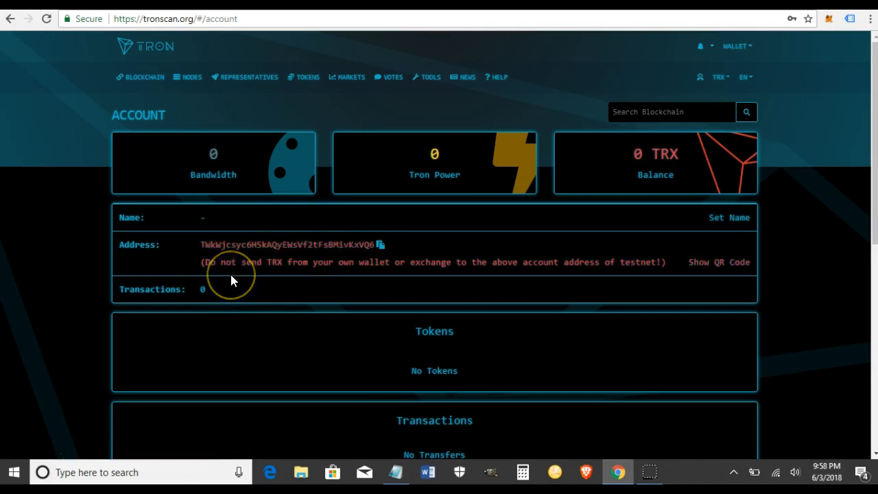
mouse_move(356, 275)
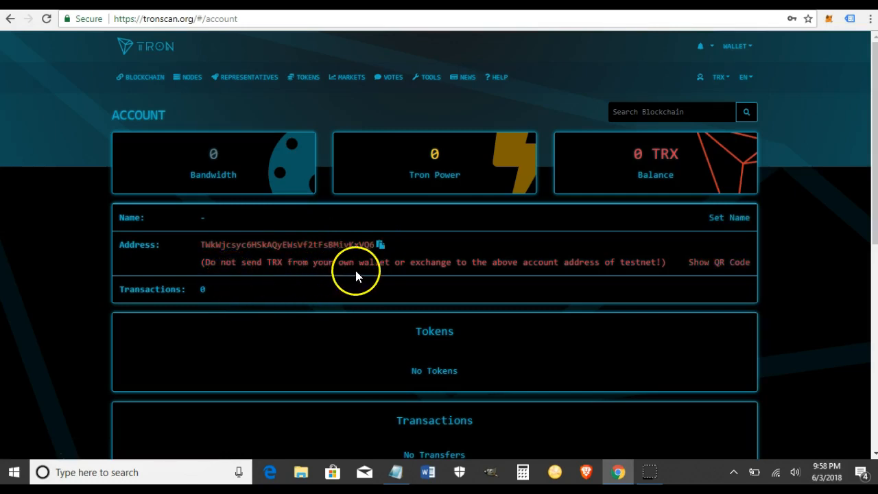
mouse_move(439, 274)
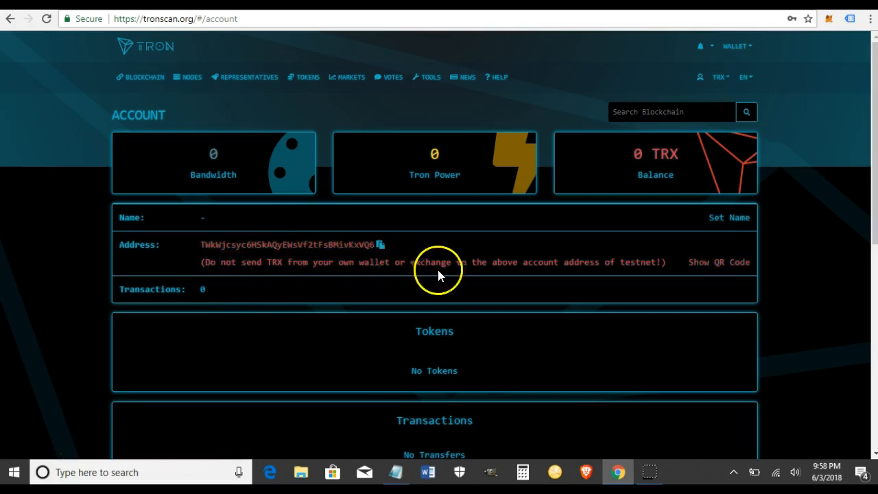
mouse_move(594, 267)
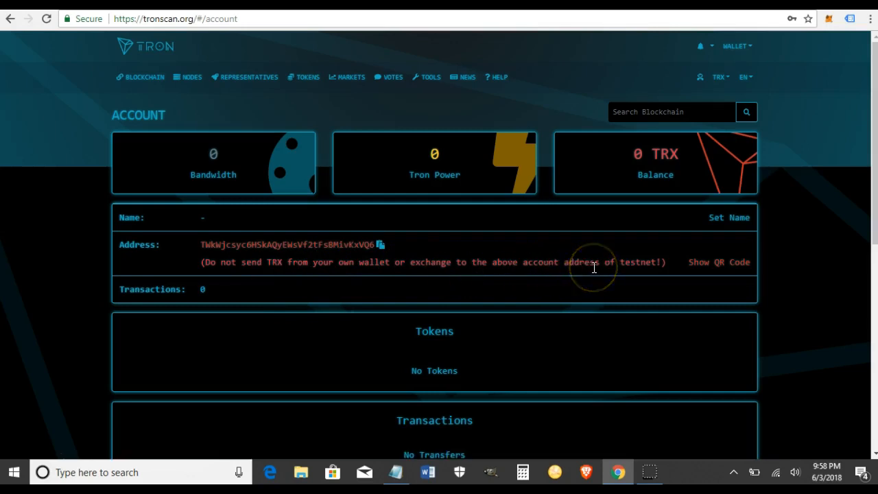
mouse_move(267, 288)
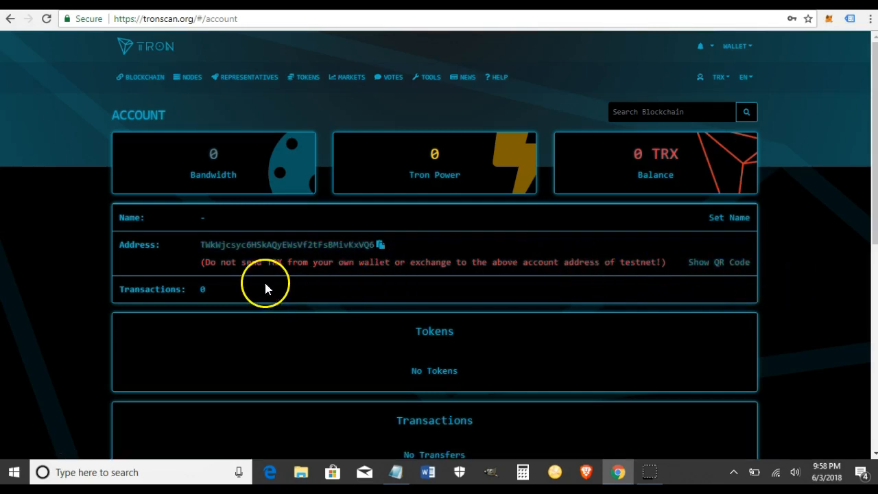
mouse_move(245, 288)
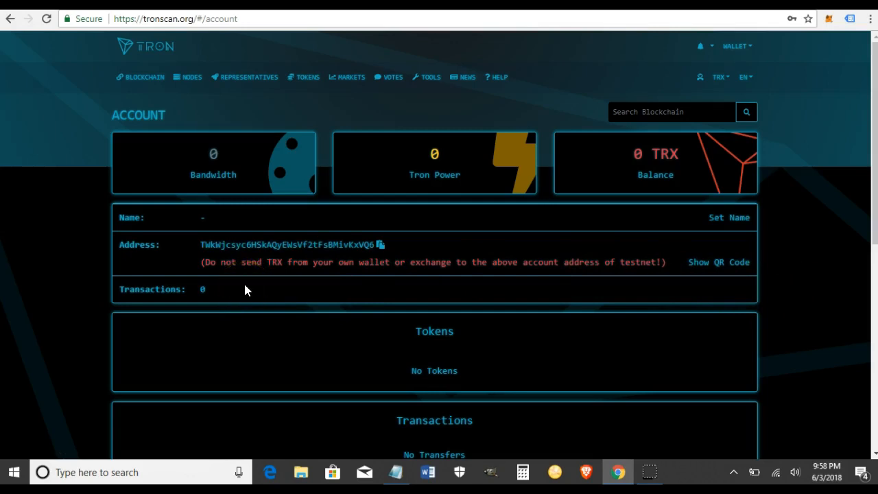
mouse_move(688, 301)
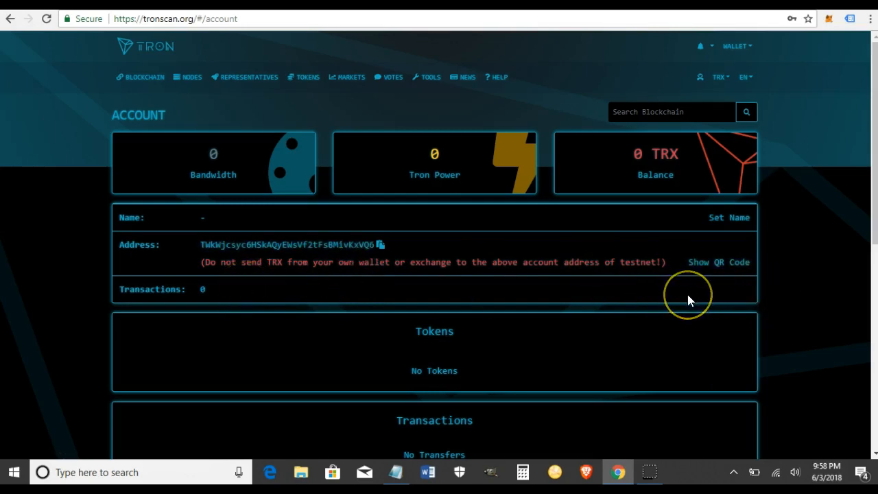
mouse_move(652, 305)
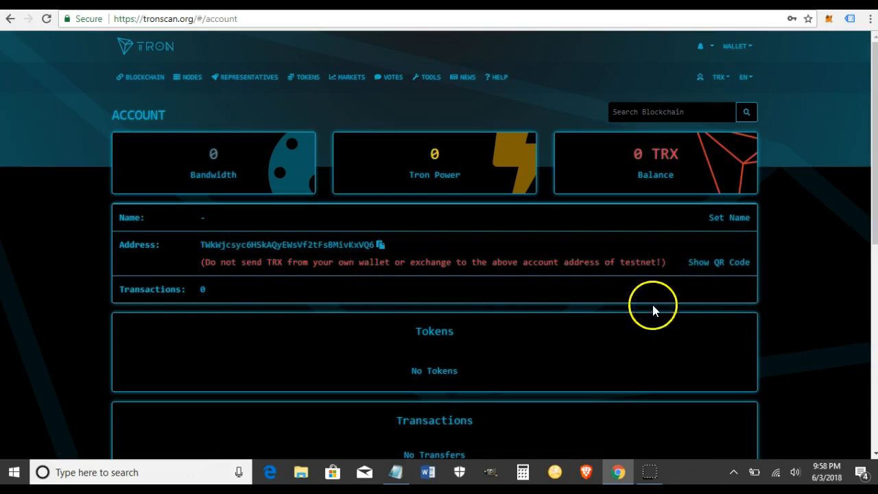
scroll("down", 3)
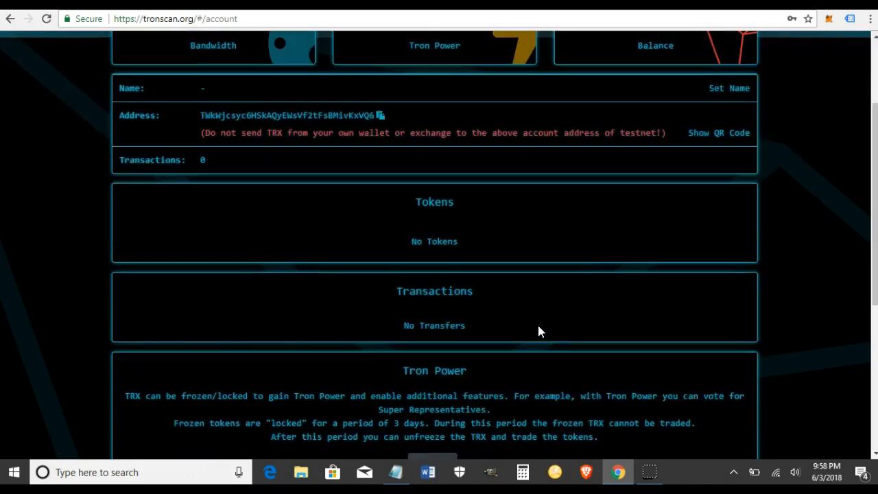
scroll("down", 3)
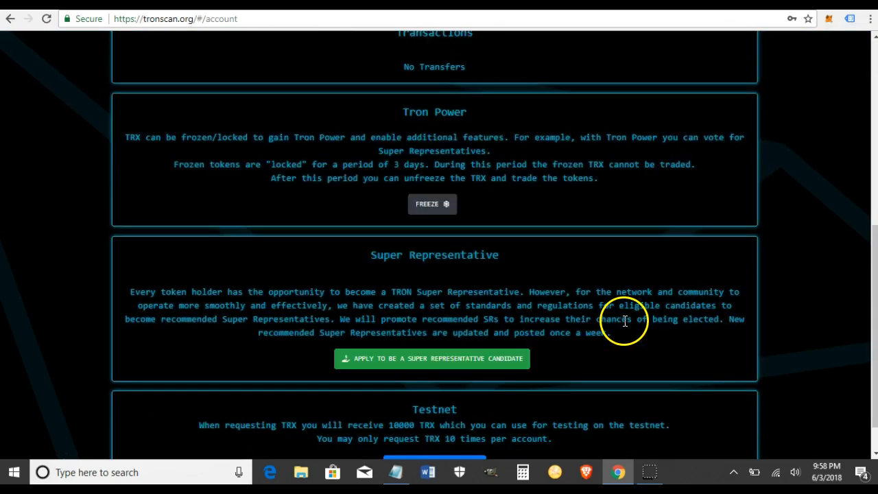
mouse_move(607, 237)
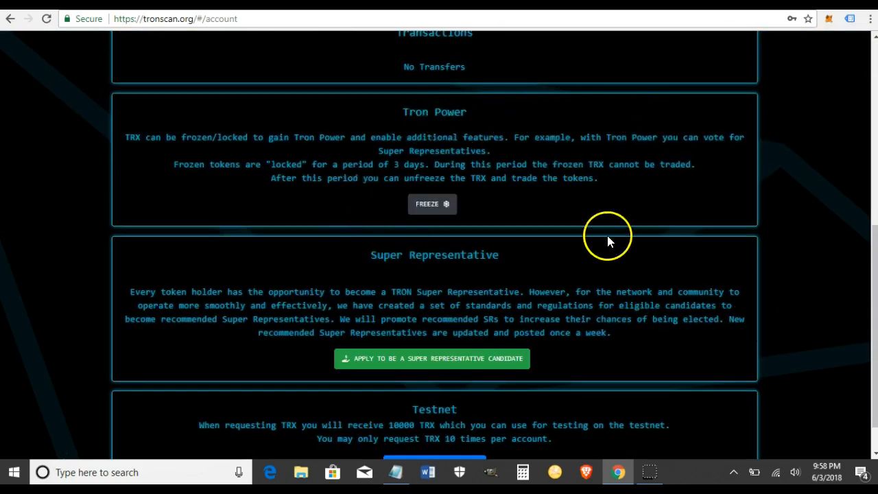
scroll("up", 3)
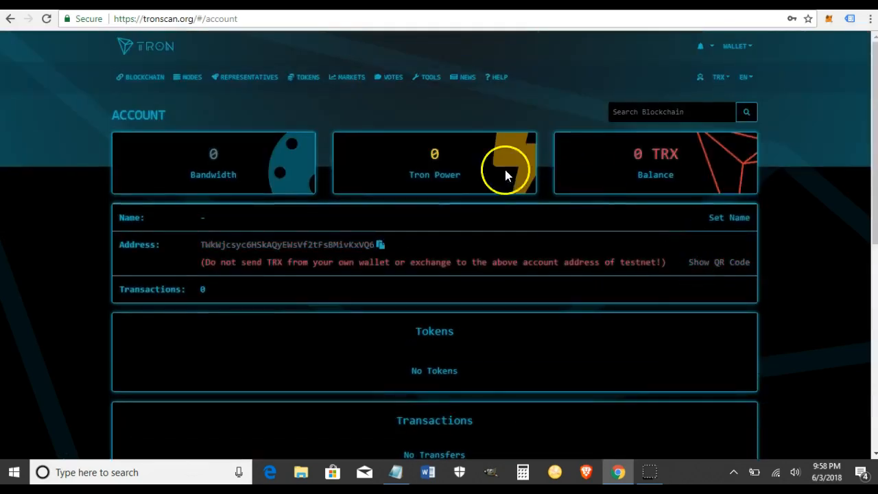
mouse_move(213, 174)
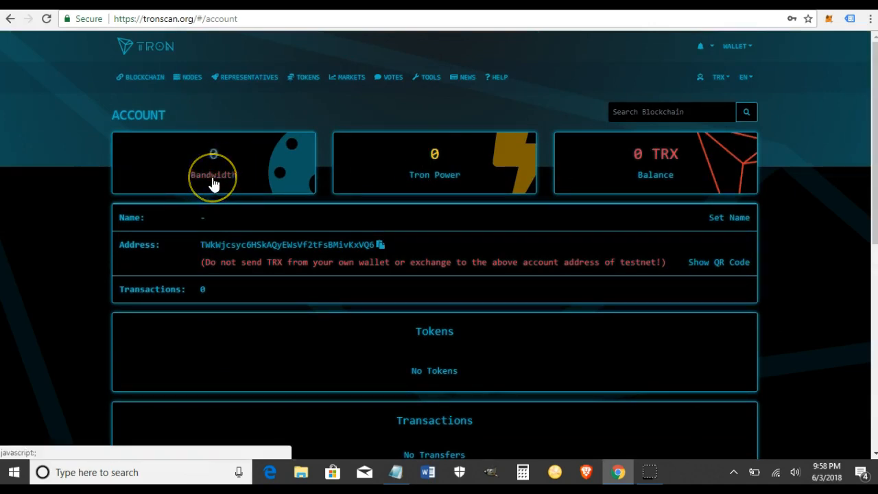
mouse_move(434, 175)
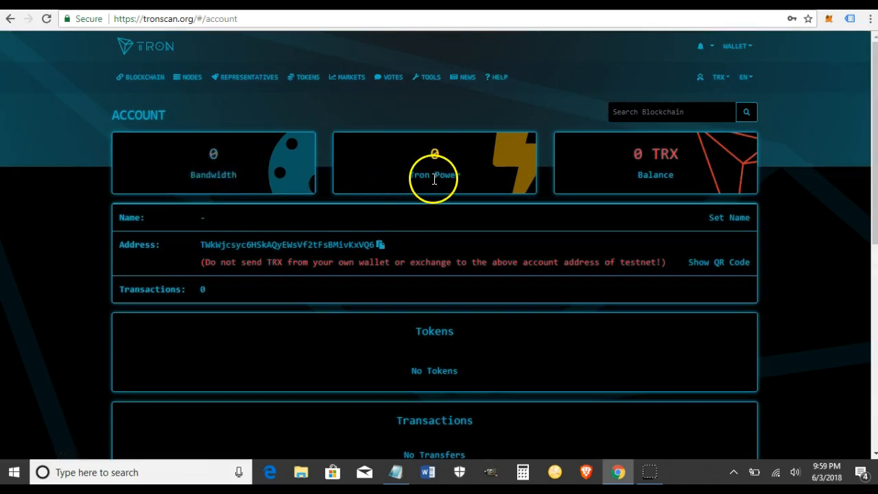
mouse_move(655, 175)
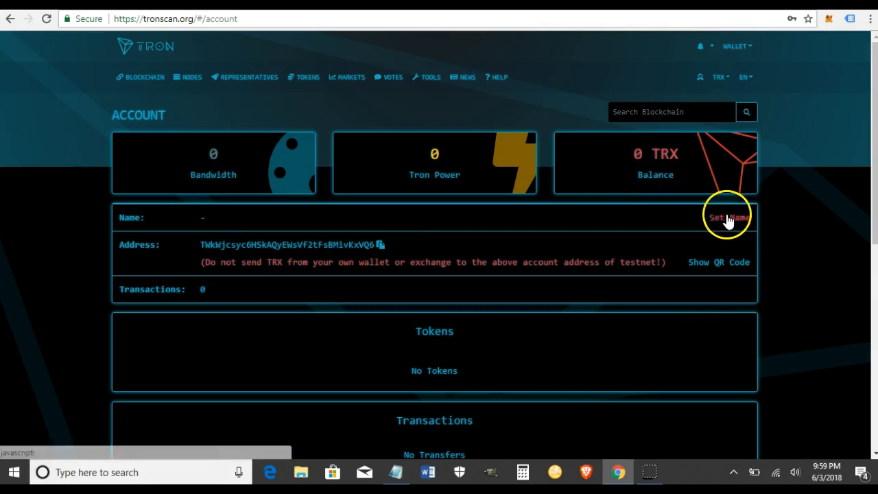
- Open the Set Name dialog from the account page's Name field
left_click(728, 216)
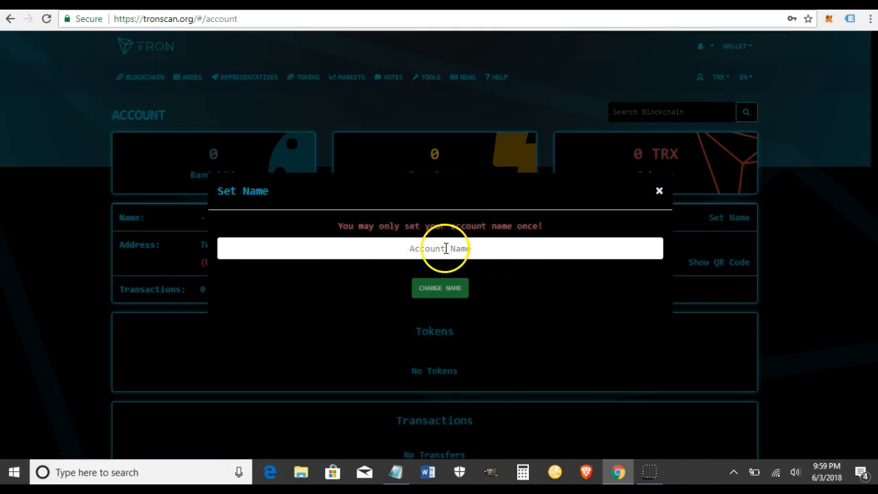
mouse_move(439, 288)
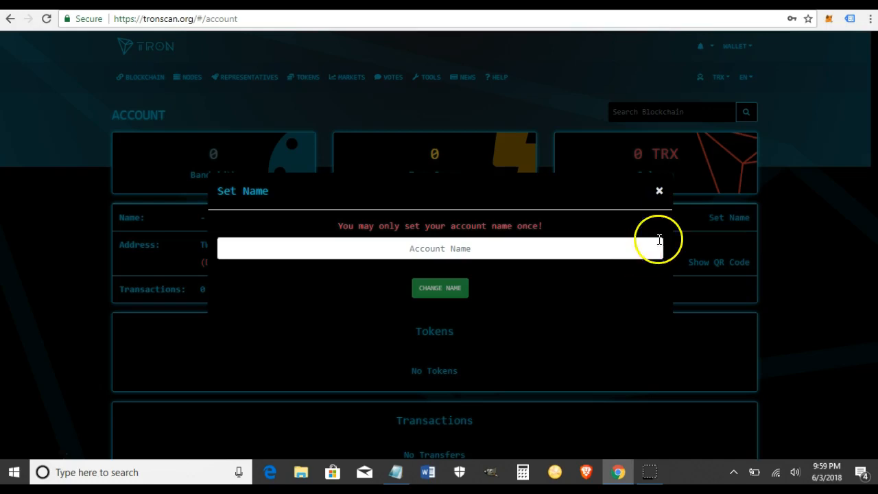
left_click(658, 191)
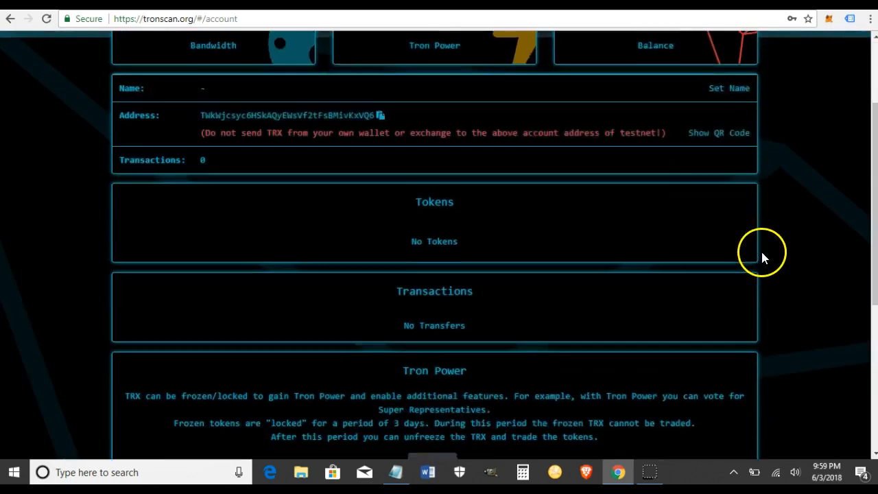
scroll("down", 3)
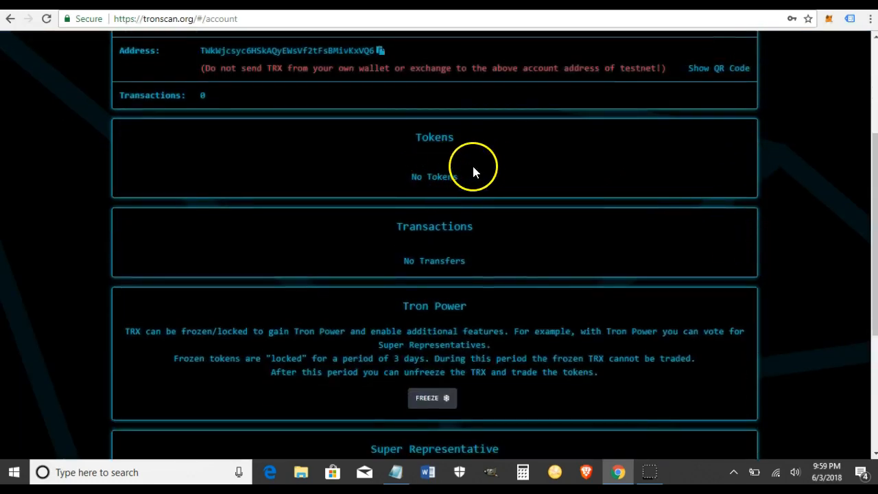
mouse_move(549, 191)
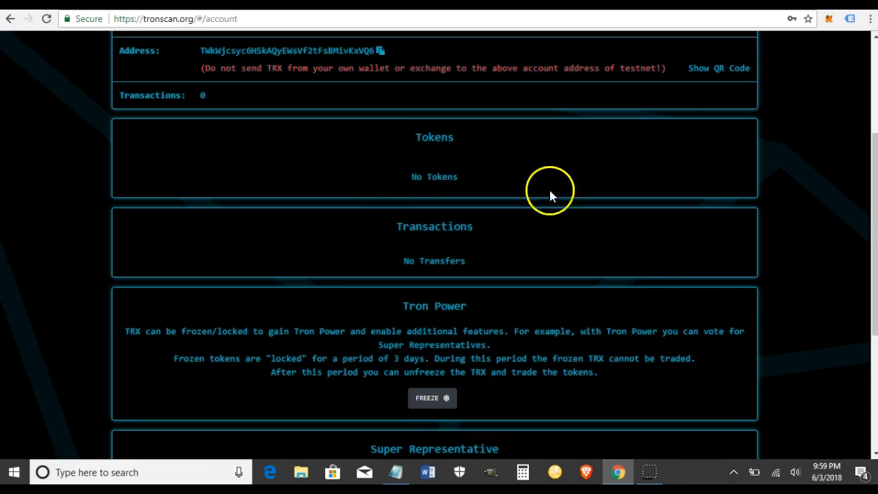
mouse_move(434, 272)
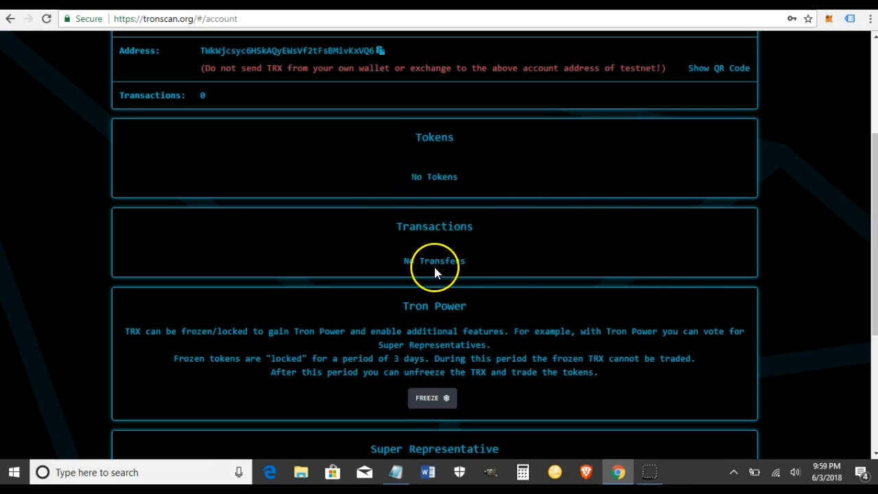
mouse_move(451, 240)
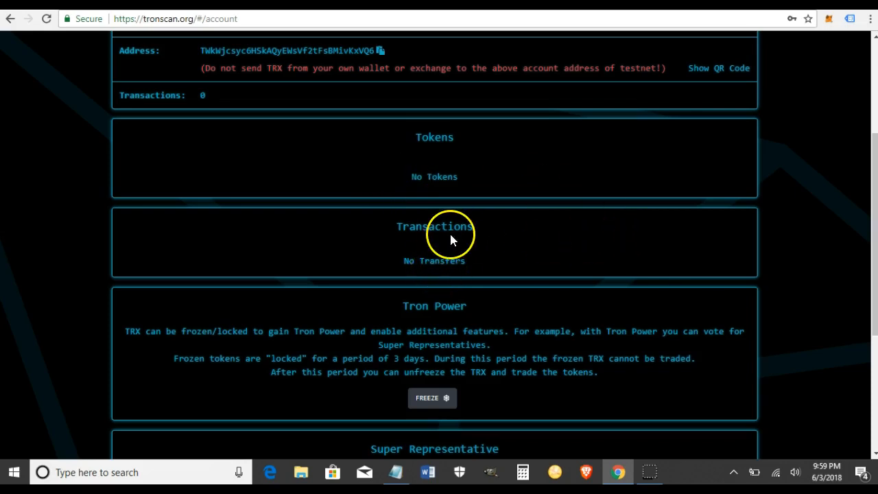
mouse_move(439, 244)
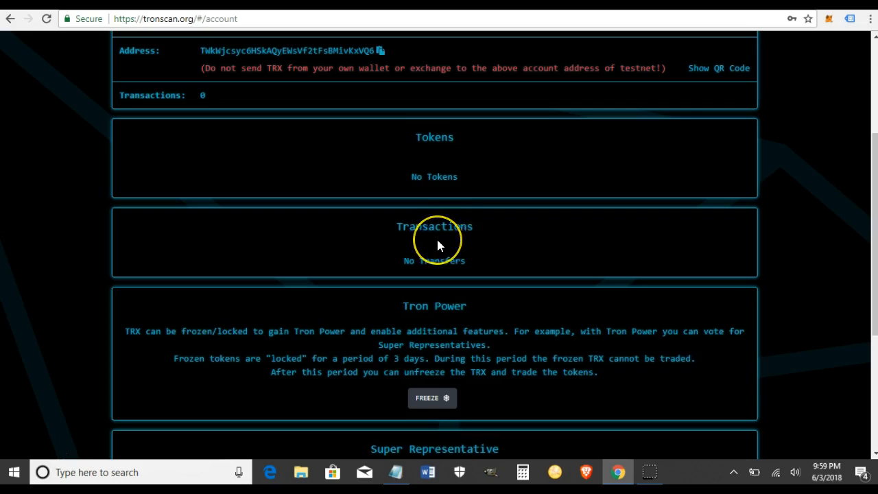
mouse_move(435, 249)
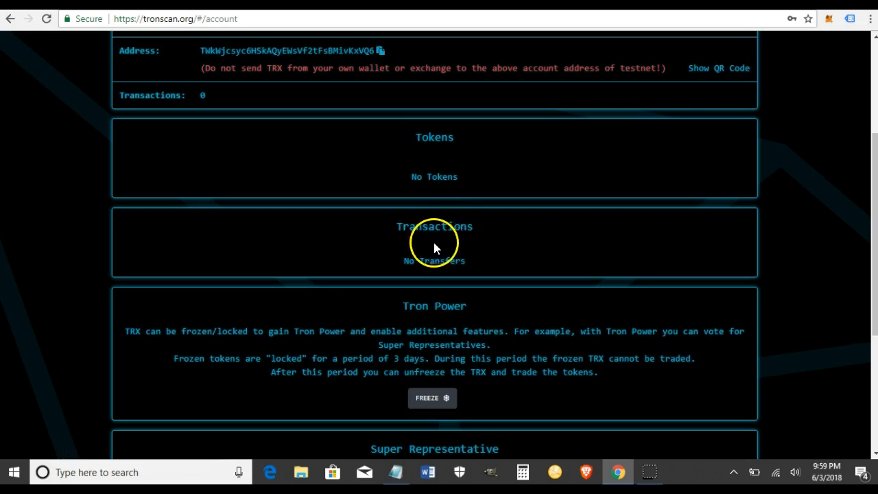
mouse_move(434, 247)
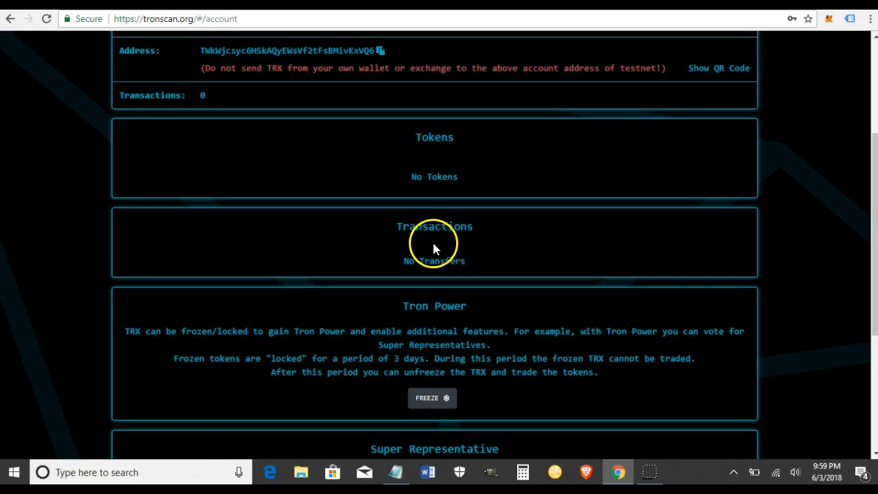
- Scroll down to the Tron Power and Super Representative panels about freezing TRX
scroll("down", 3)
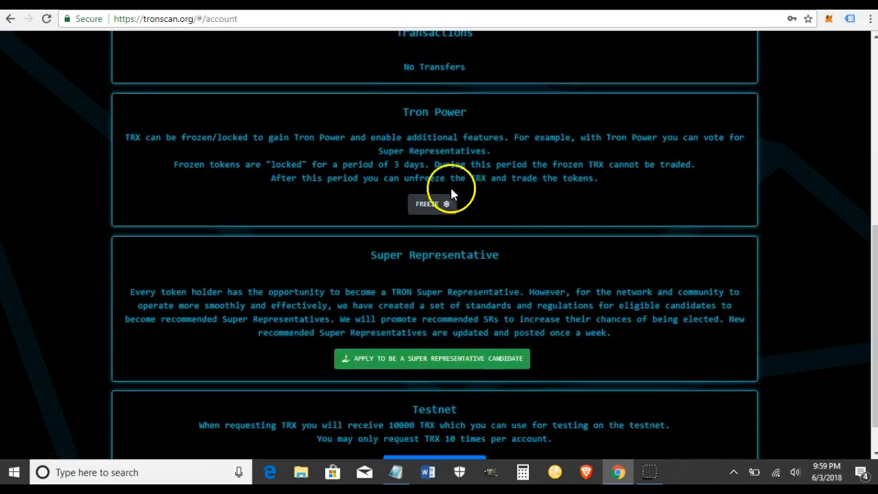
mouse_move(171, 164)
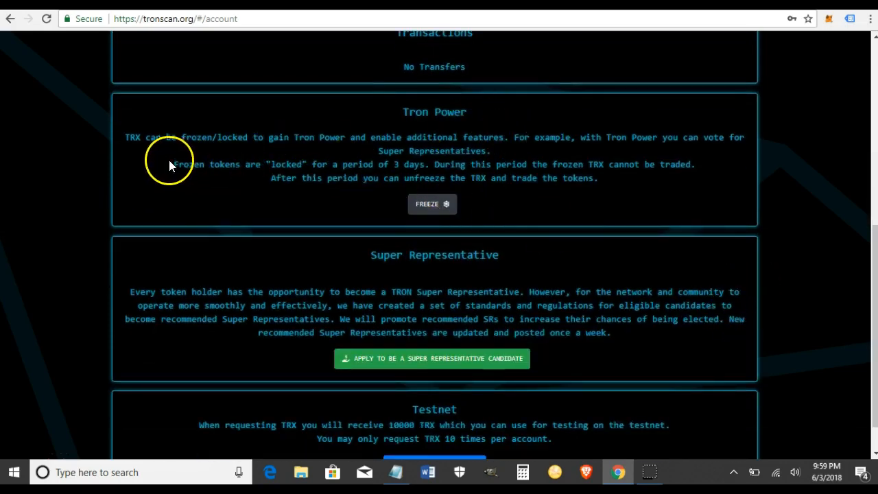
mouse_move(225, 142)
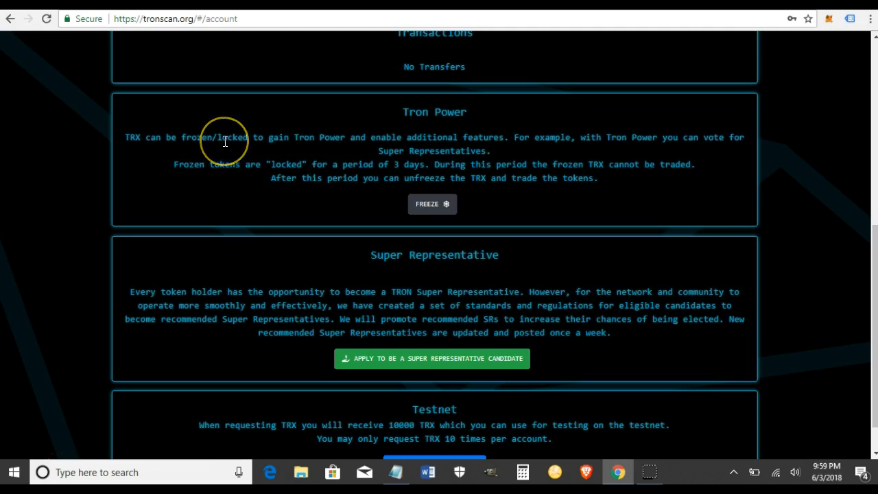
mouse_move(336, 153)
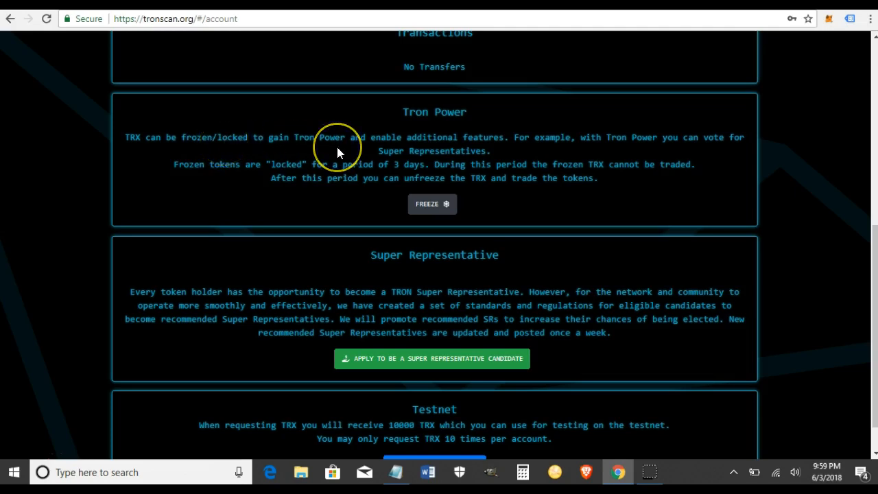
mouse_move(472, 144)
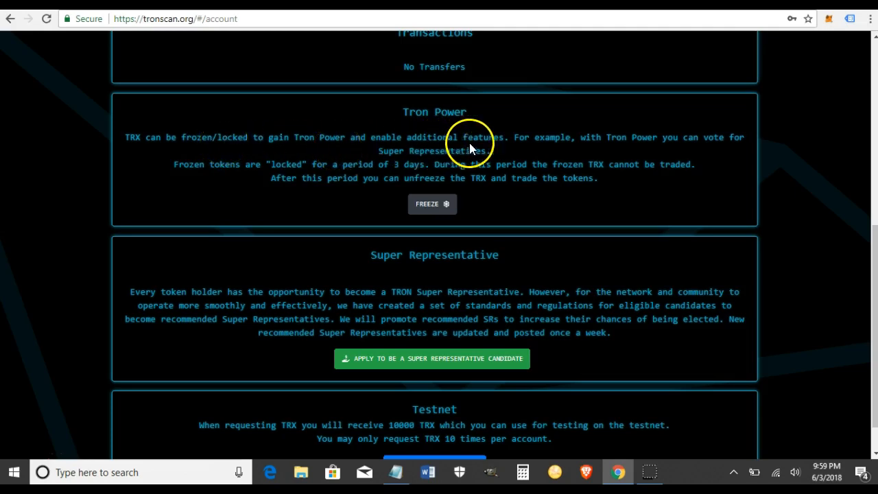
mouse_move(525, 156)
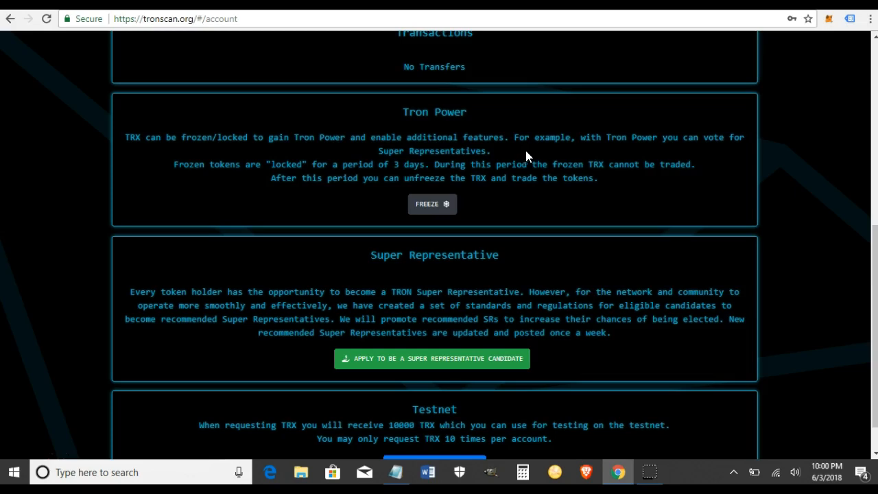
- Scroll to the Testnet panel on the 10000 TRX allowance and its Request TRX button
scroll("down", 3)
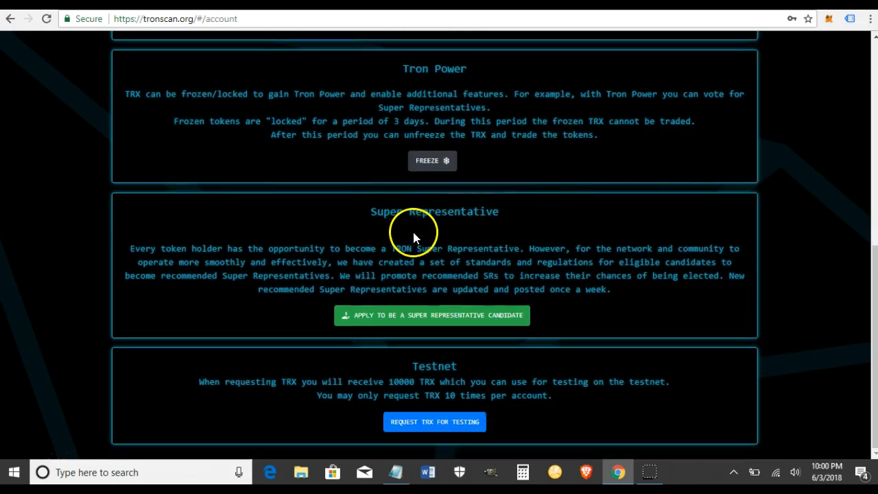
mouse_move(443, 216)
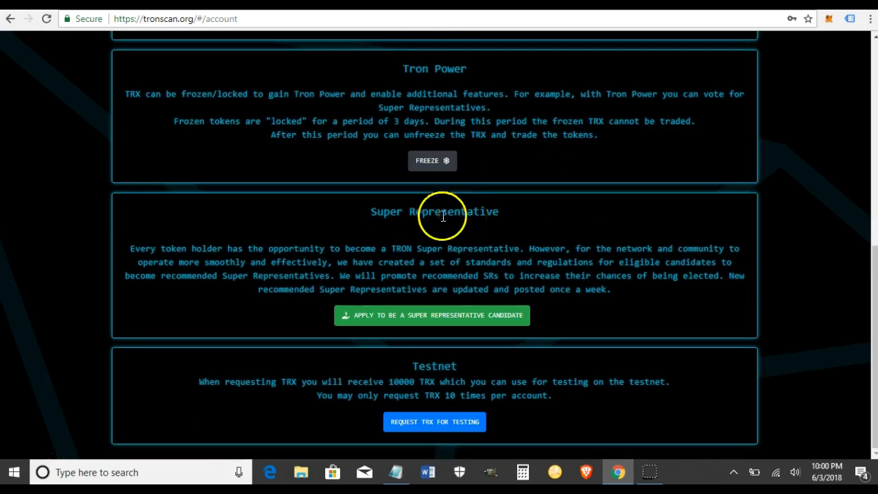
mouse_move(350, 278)
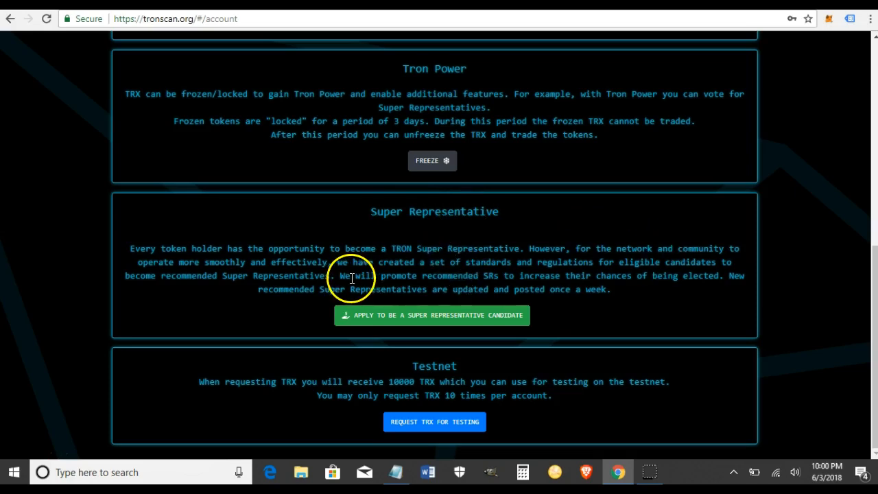
mouse_move(460, 391)
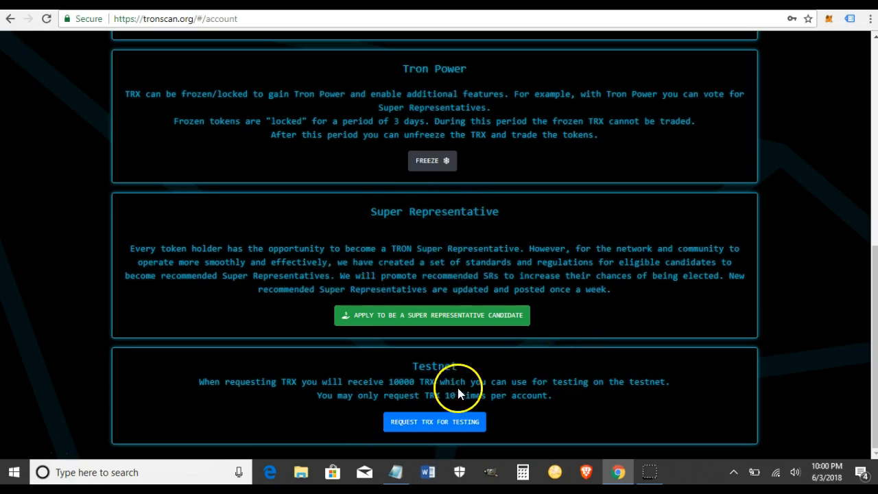
mouse_move(199, 377)
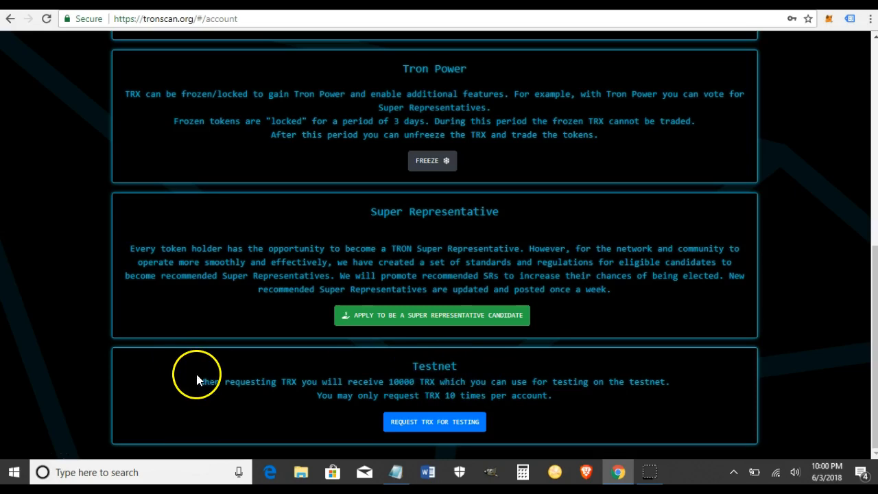
mouse_move(396, 381)
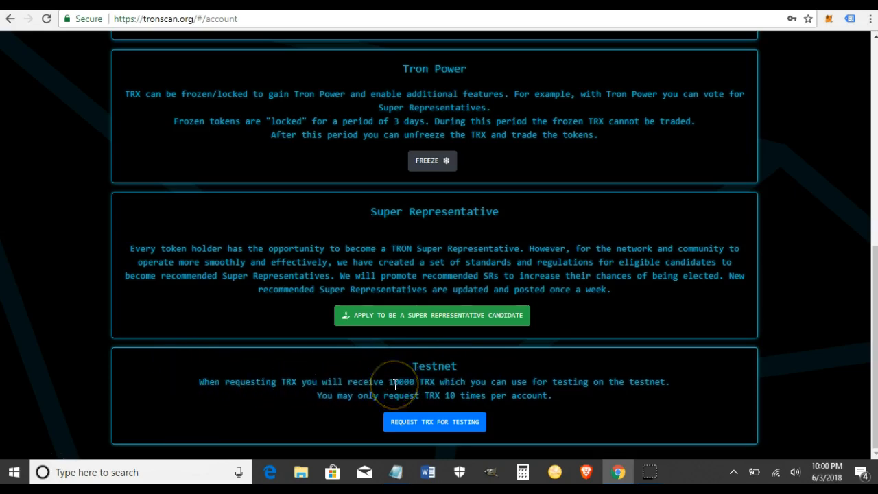
mouse_move(532, 381)
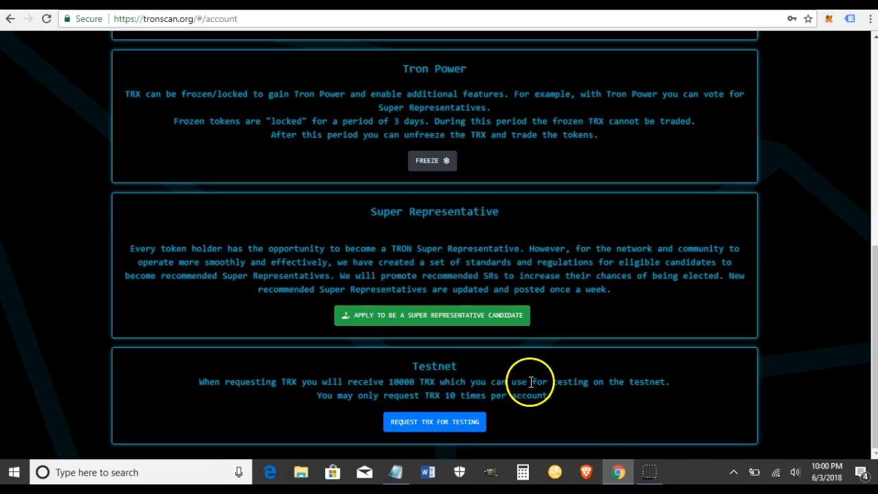
mouse_move(489, 376)
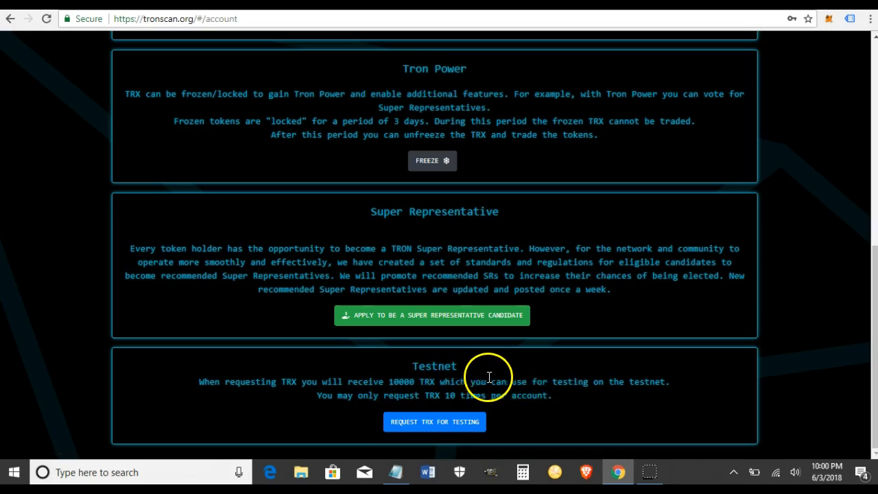
mouse_move(490, 408)
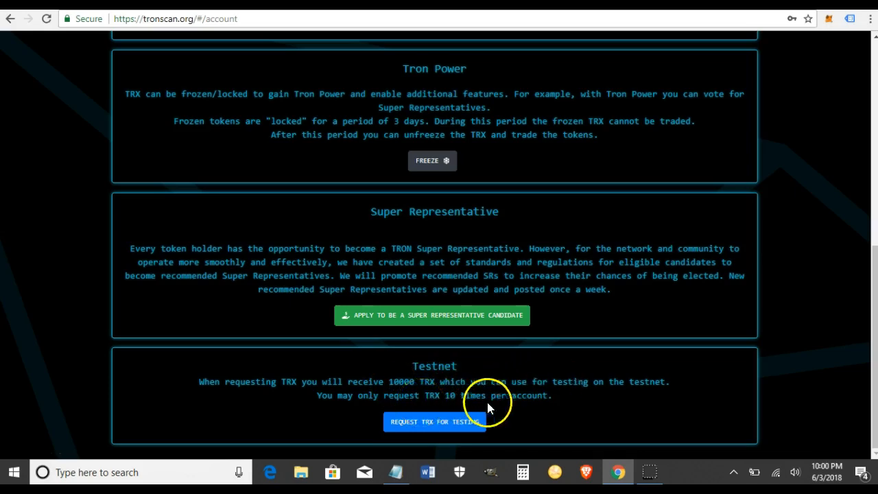
mouse_move(718, 321)
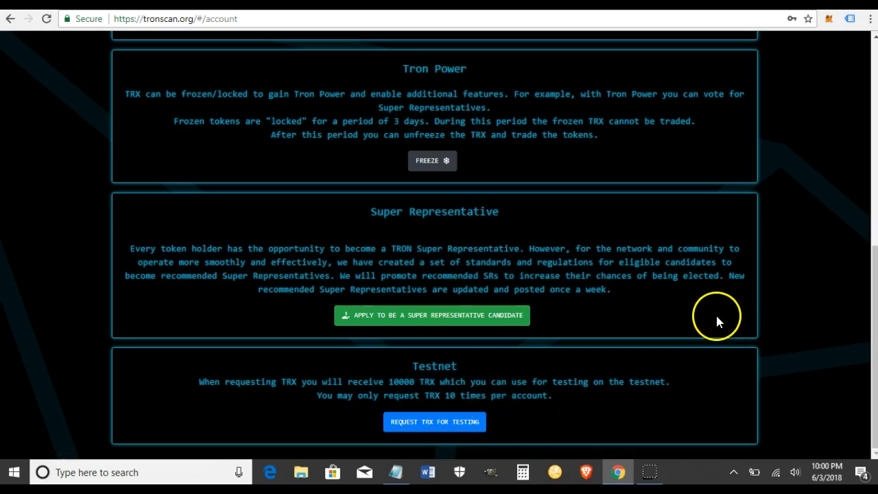
scroll("up", 3)
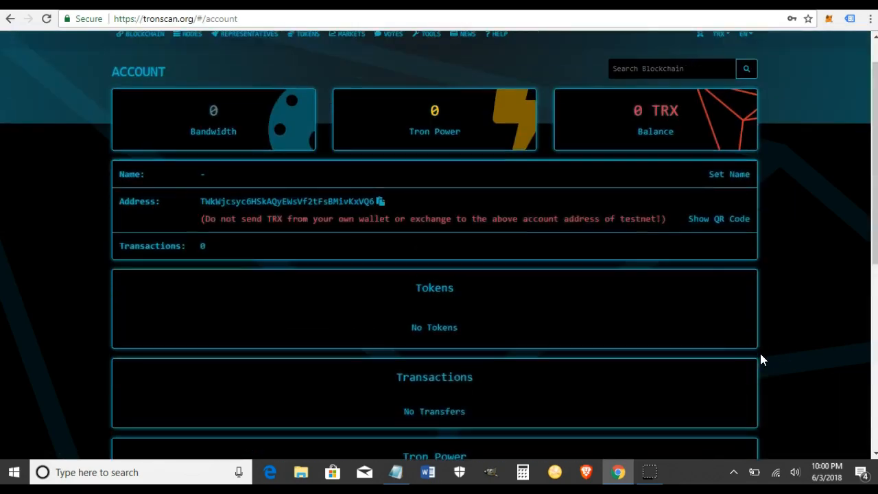
mouse_move(792, 356)
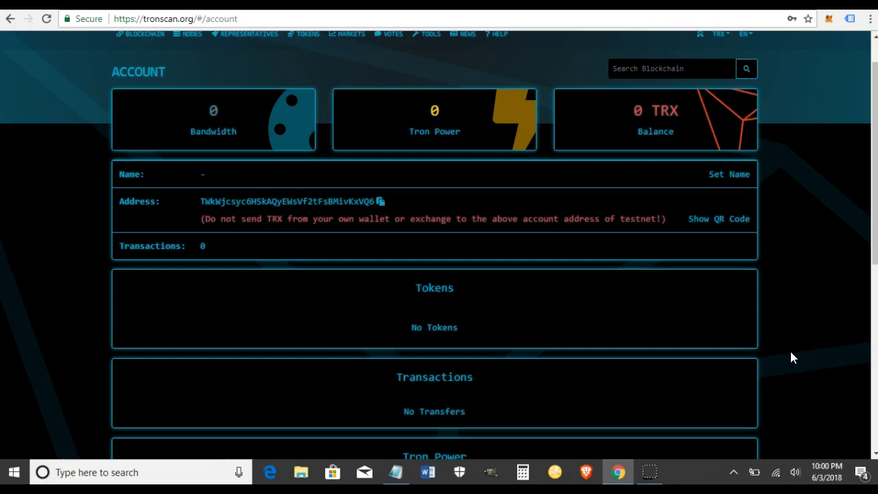
mouse_move(753, 323)
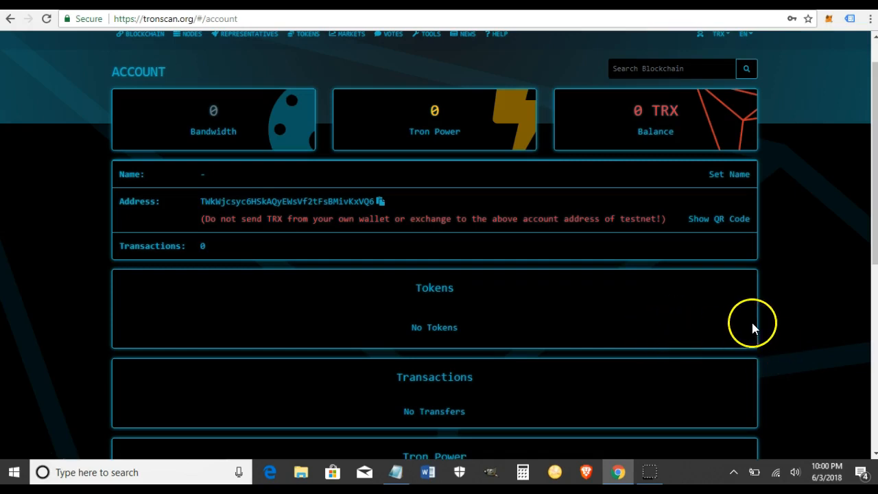
mouse_move(525, 328)
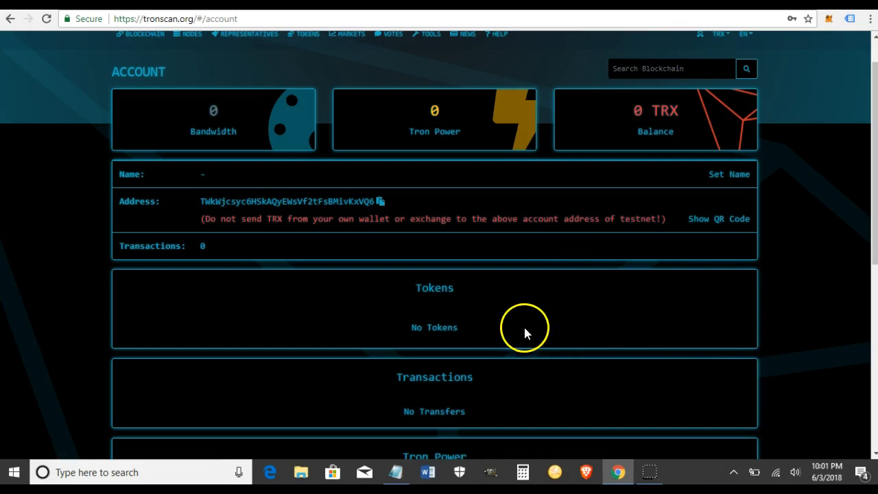
scroll("up", 3)
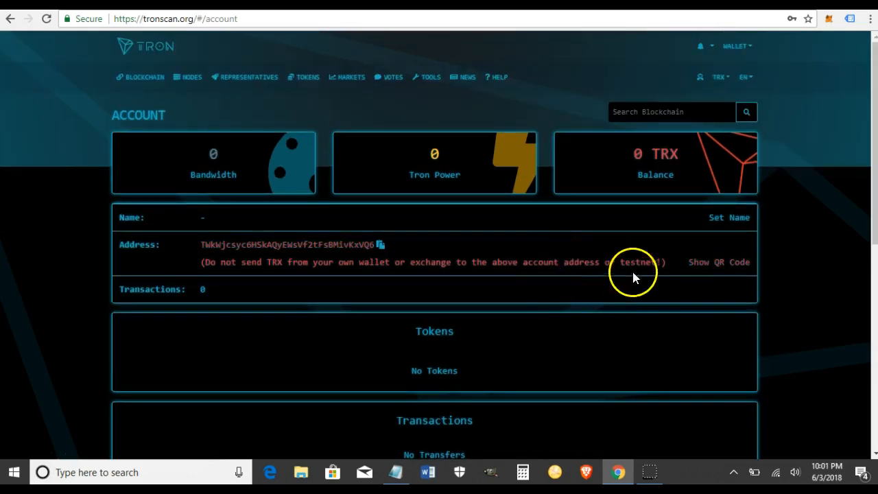
mouse_move(756, 346)
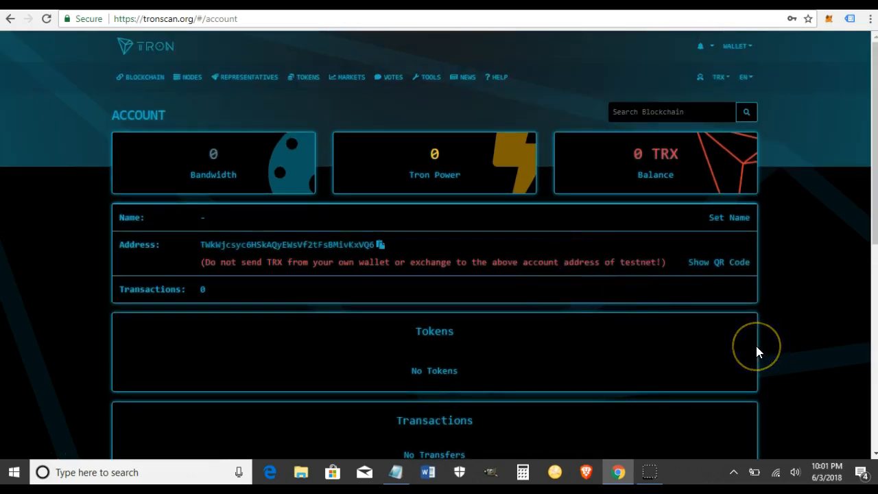
mouse_move(758, 352)
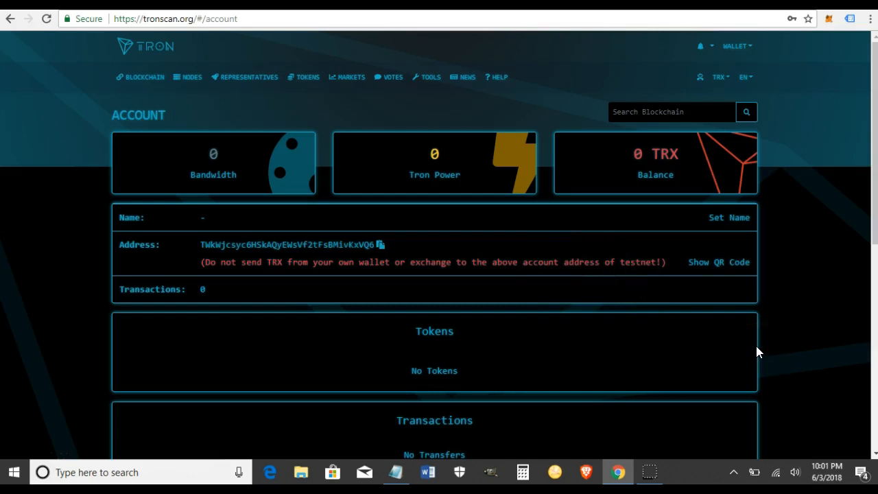
mouse_move(782, 321)
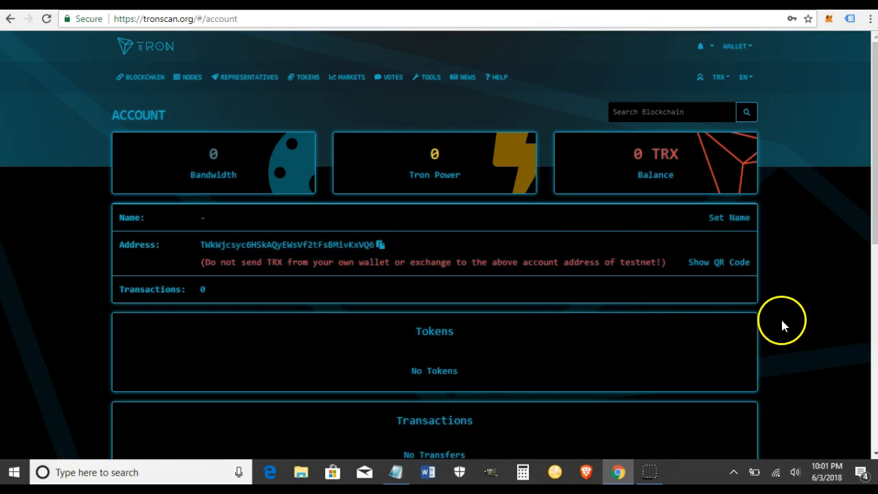
scroll("down", 3)
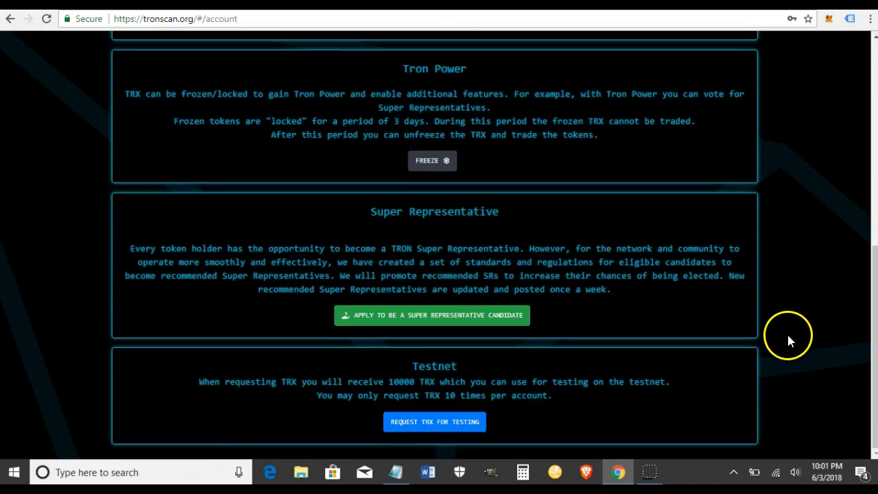
scroll("up", 3)
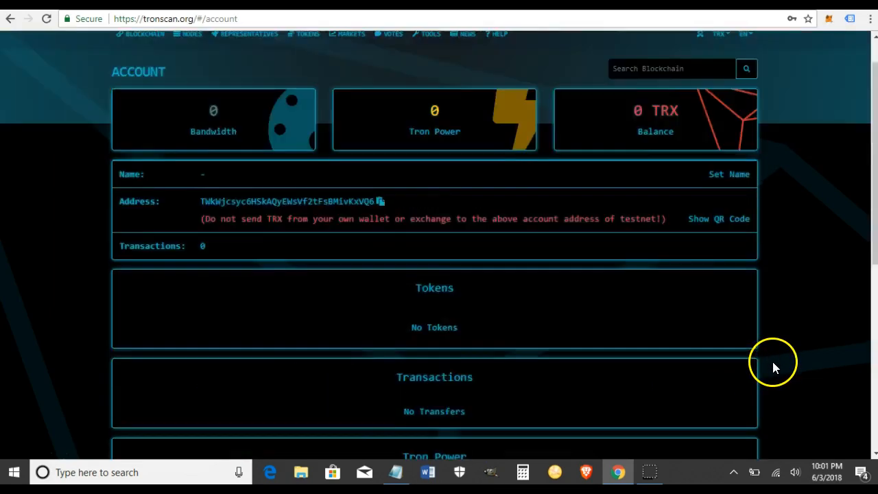
scroll("up", 3)
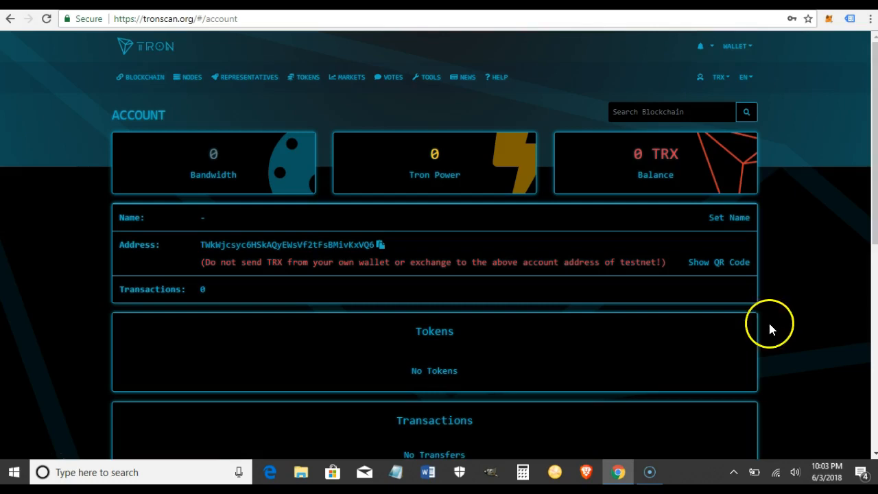
- Sign out through the WALLET menu and return to the Tronscan home page
left_click(736, 46)
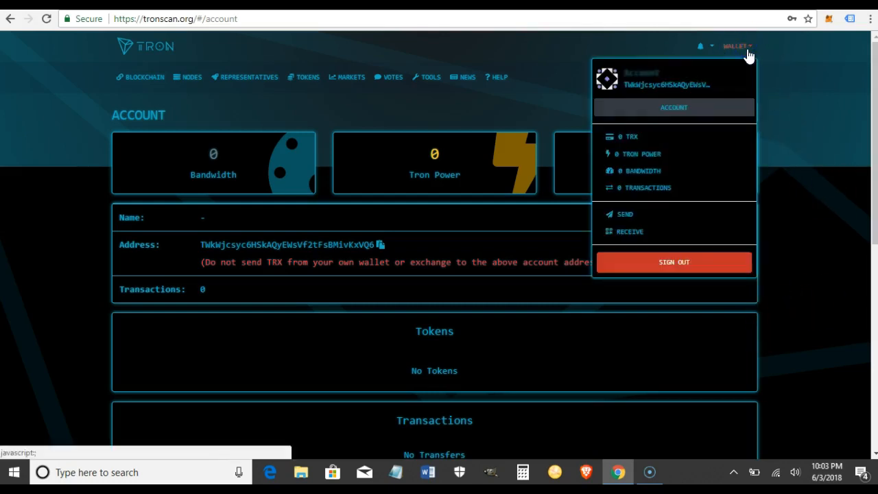
mouse_move(673, 262)
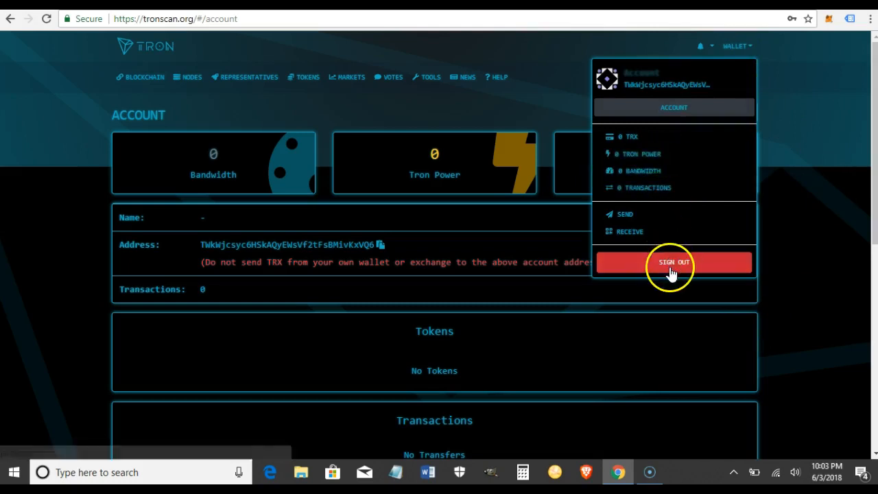
left_click(674, 262)
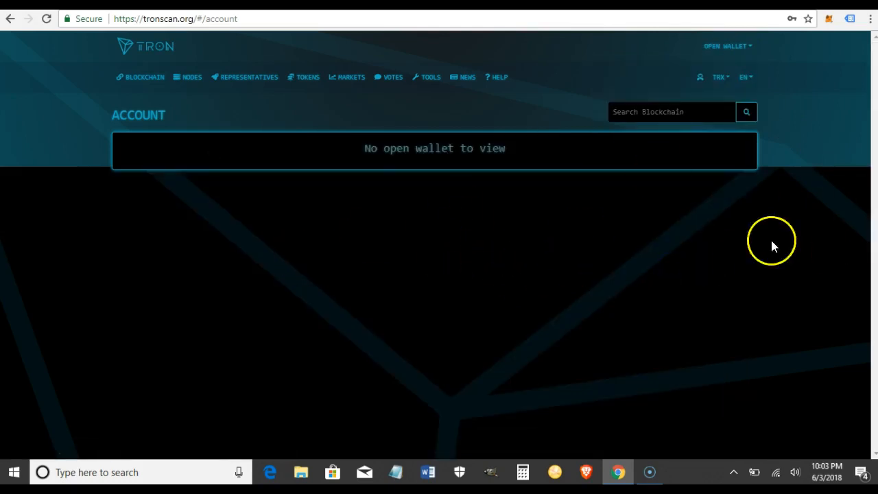
left_click(144, 47)
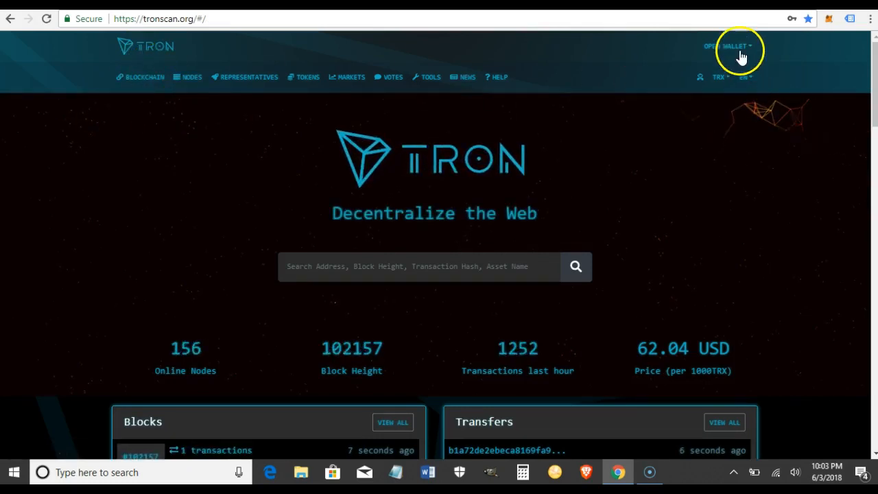
- Sign in to the Tronscan testnet wallet using its pasted private key
left_click(734, 46)
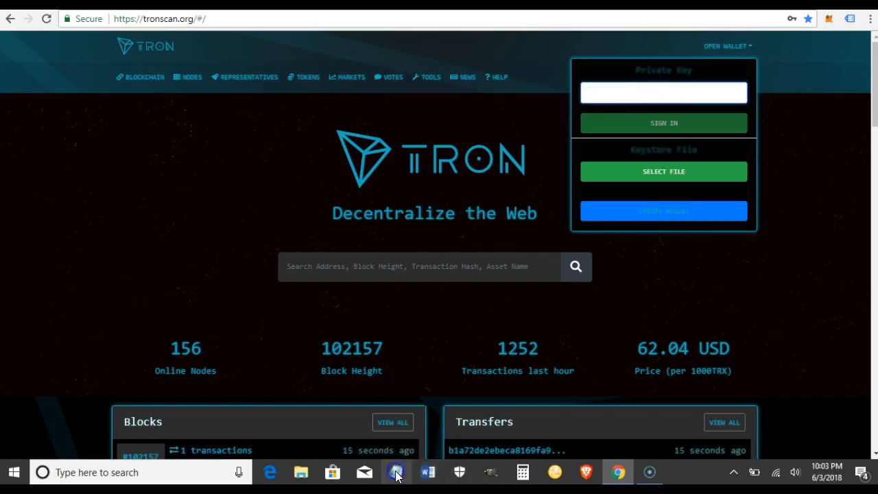
left_click(396, 472)
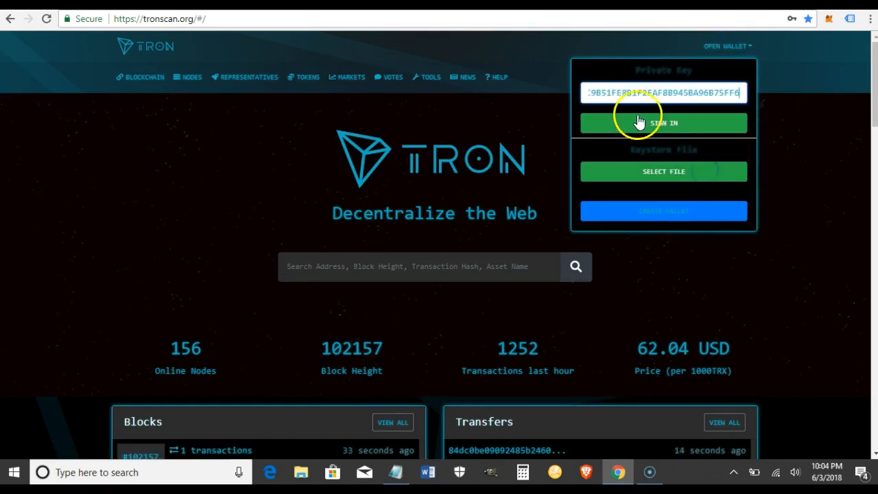
left_click(663, 122)
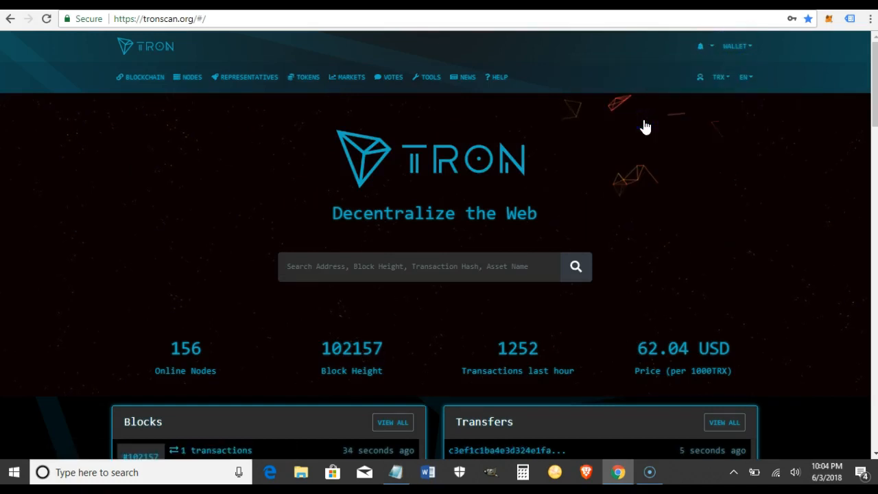
mouse_move(759, 207)
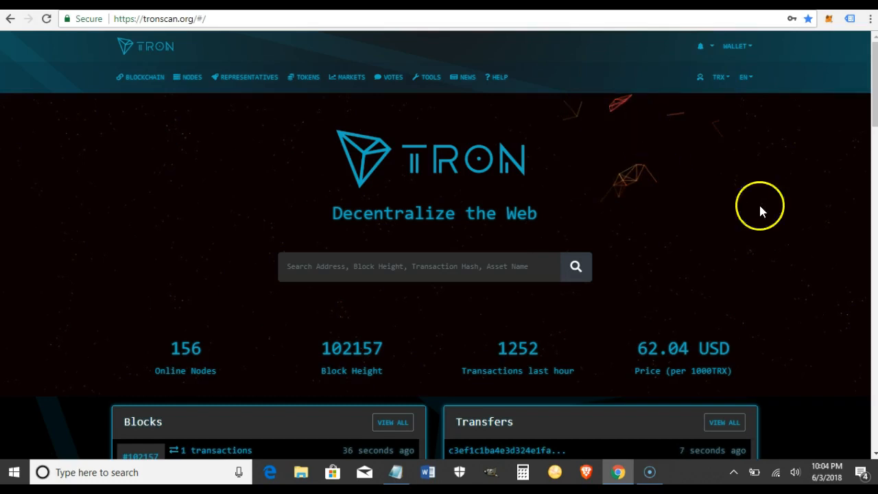
mouse_move(661, 278)
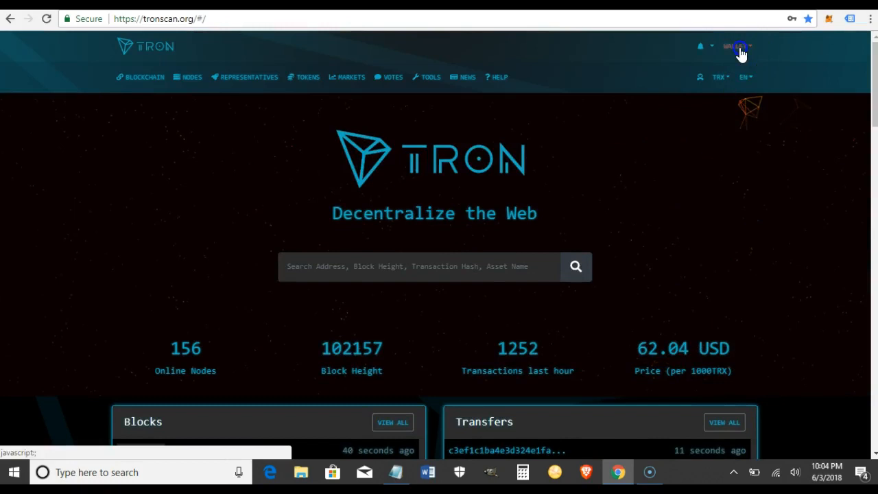
- Open the wallet's Account page from the WALLET header menu, showing 0 TRX
left_click(735, 46)
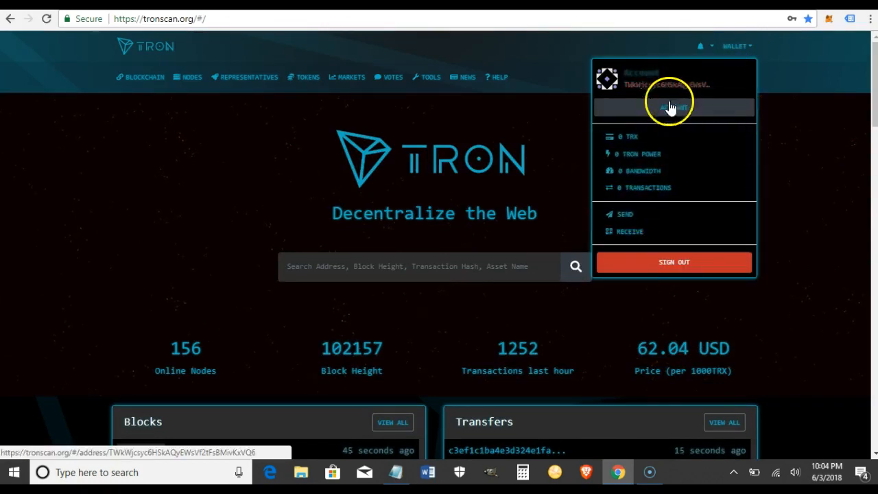
left_click(673, 107)
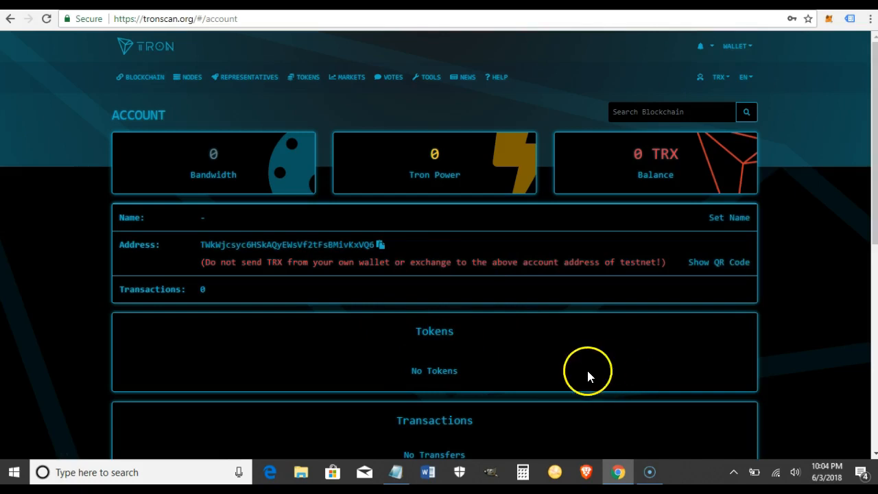
mouse_move(768, 329)
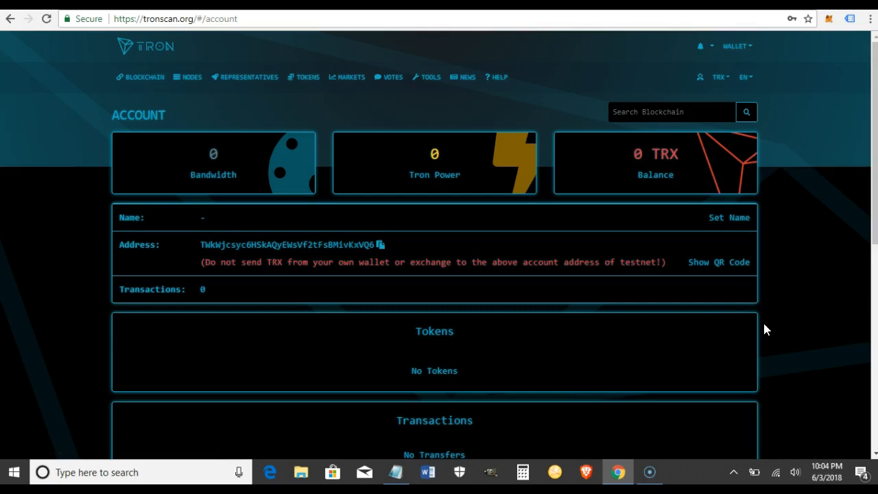
mouse_move(527, 380)
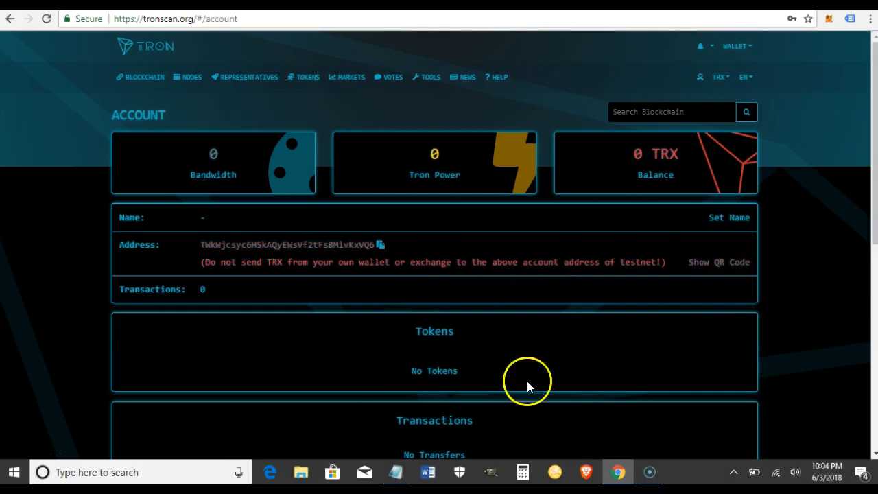
mouse_move(569, 367)
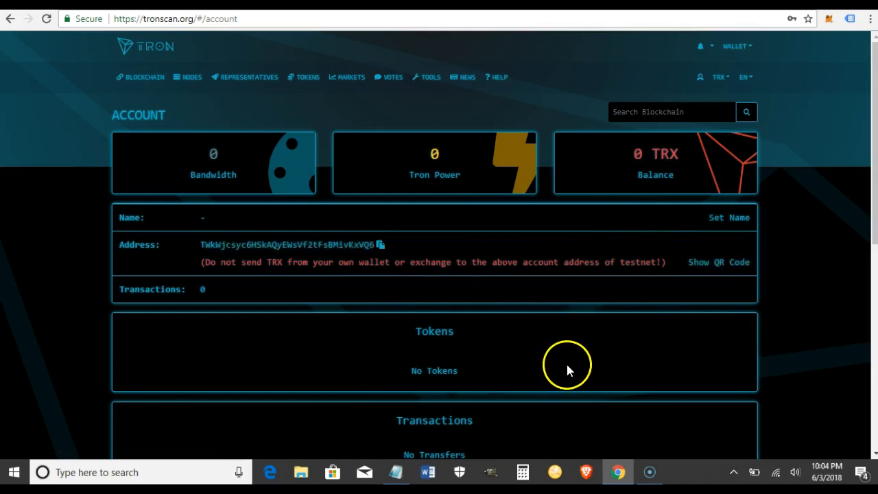
mouse_move(489, 360)
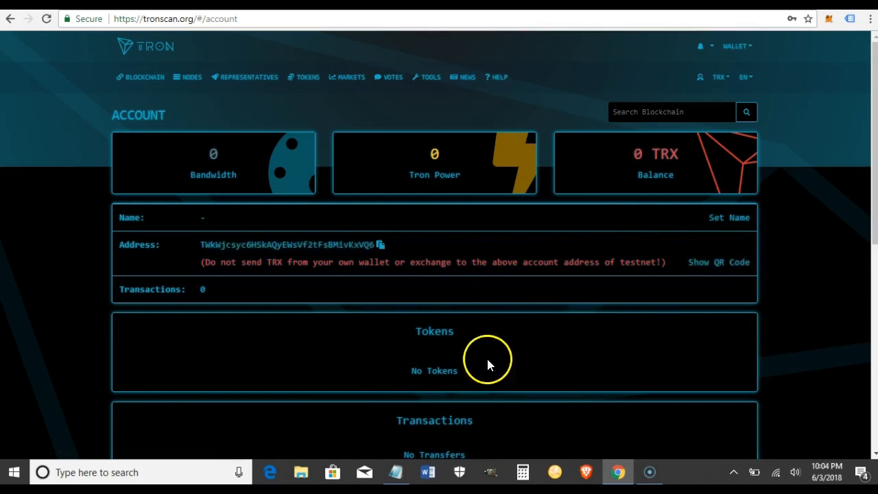